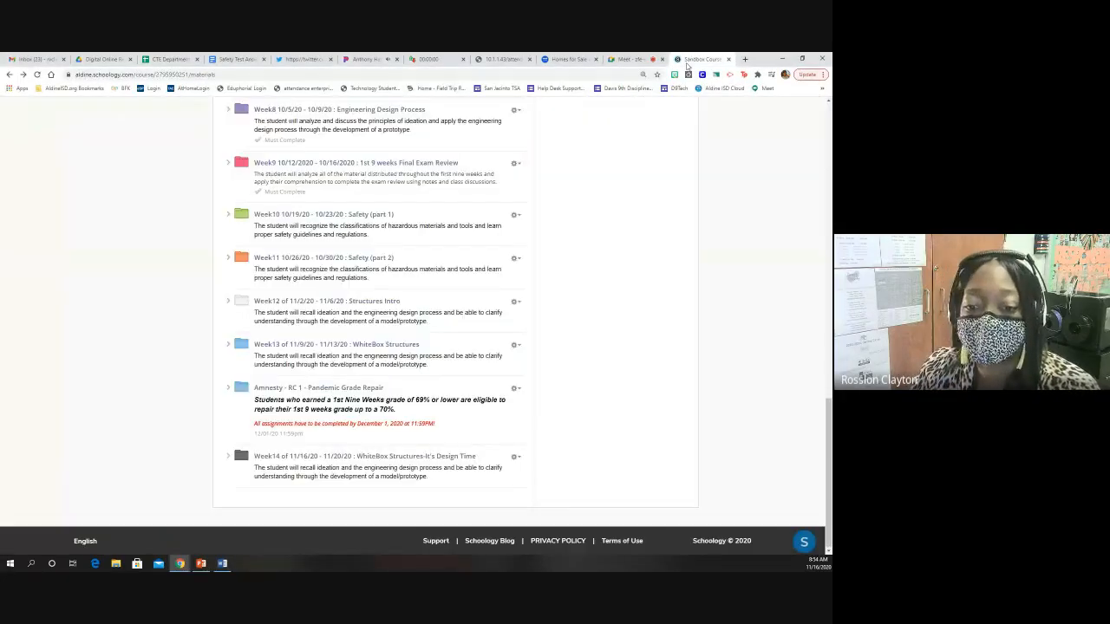
Open the Week14 WhiteBox Structures-It's Design Time folder to reach the WhiteBox Learning login
left_click(364, 456)
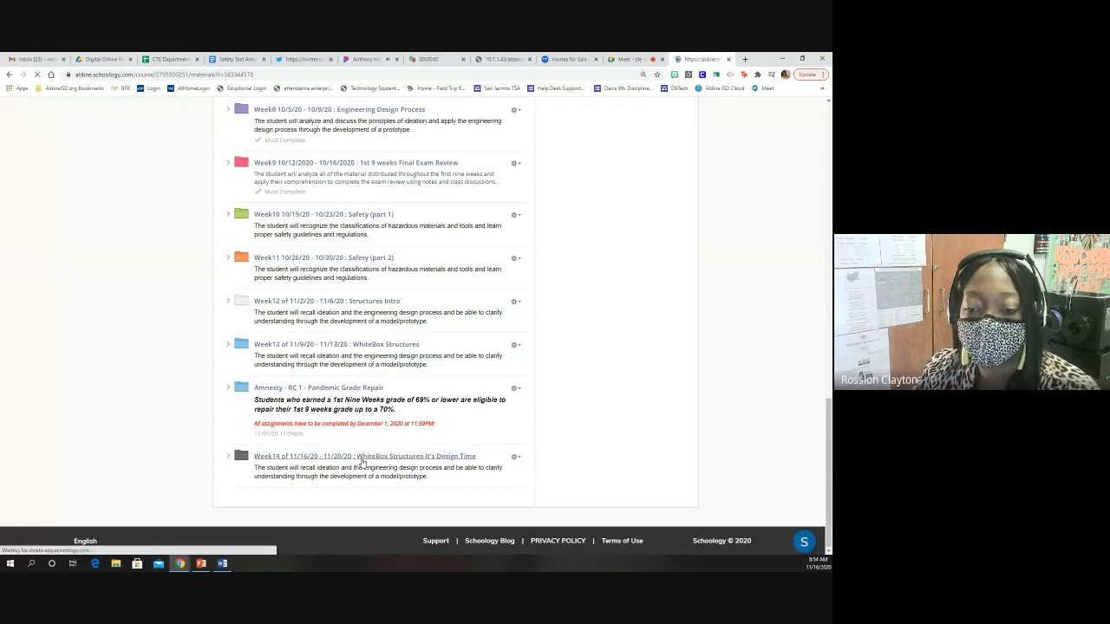
left_click(364, 456)
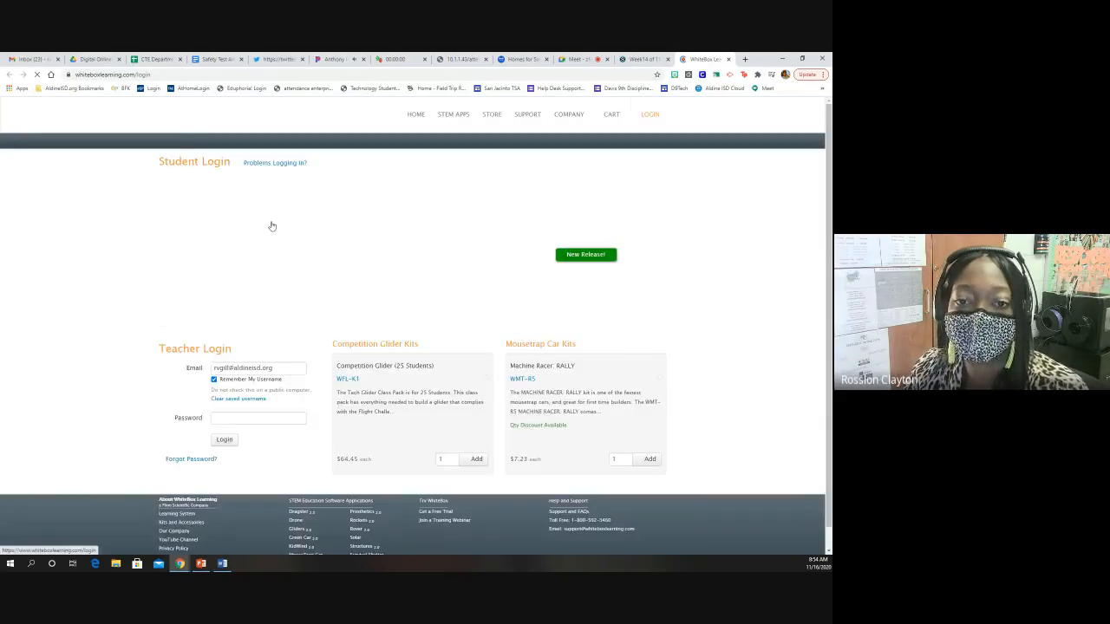
Log in to Structures 2.0 as a student with the Student ID and Group ID
left_click(645, 59)
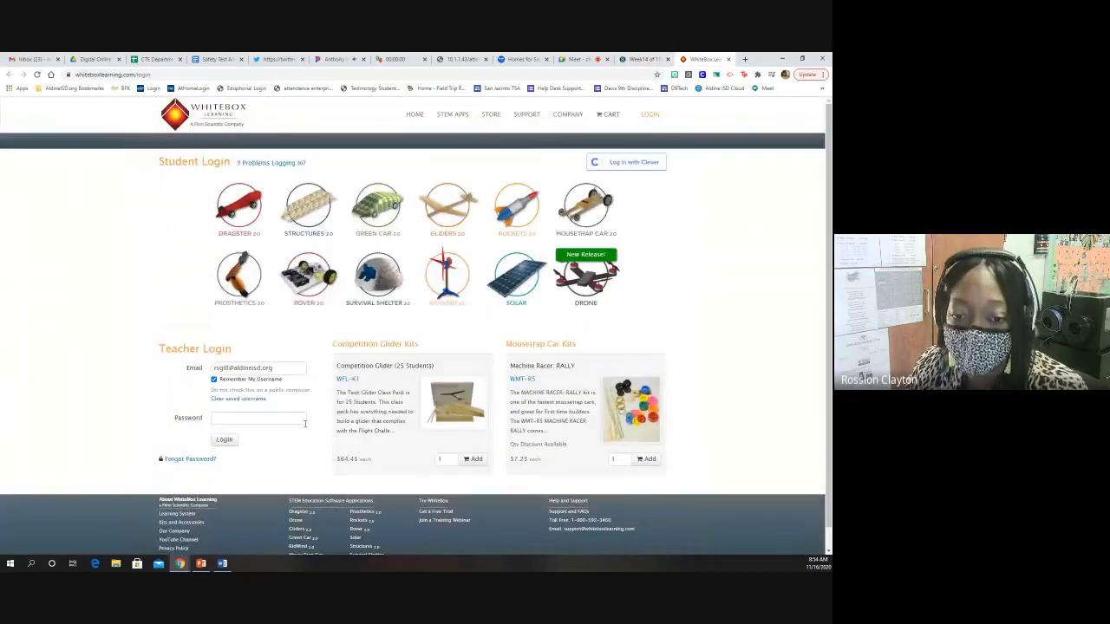
left_click(308, 205)
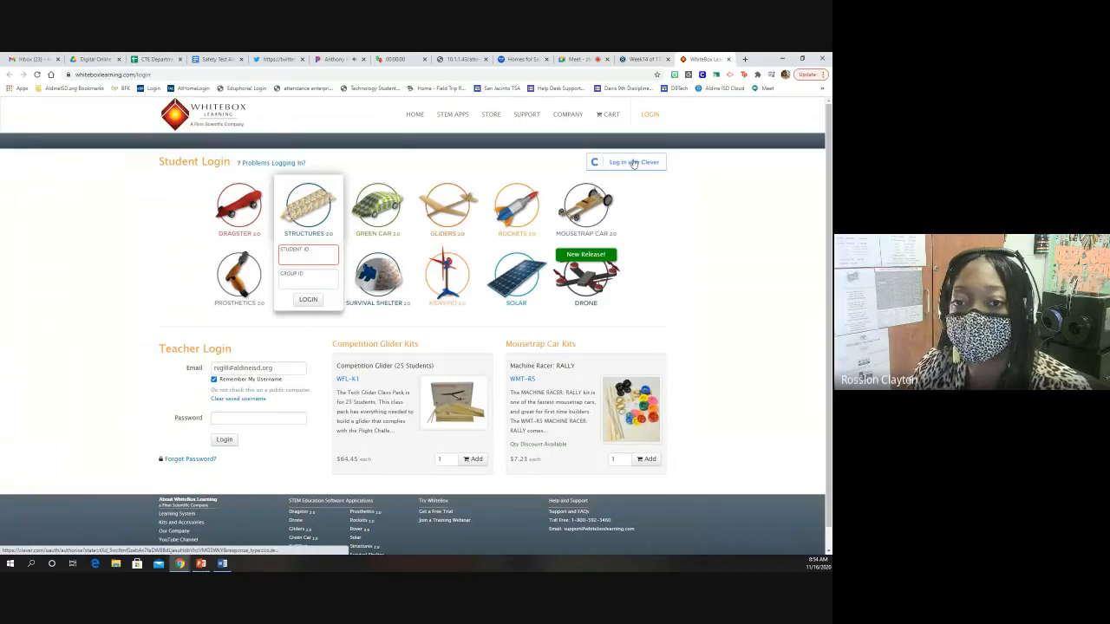
left_click(308, 258)
type("VA")
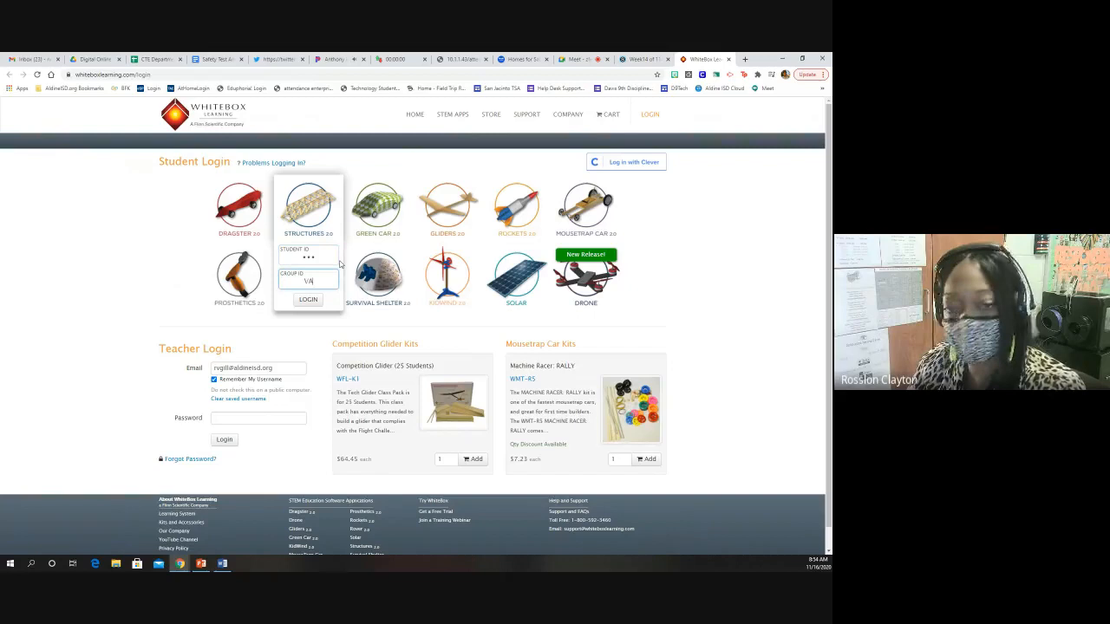
left_click(308, 299)
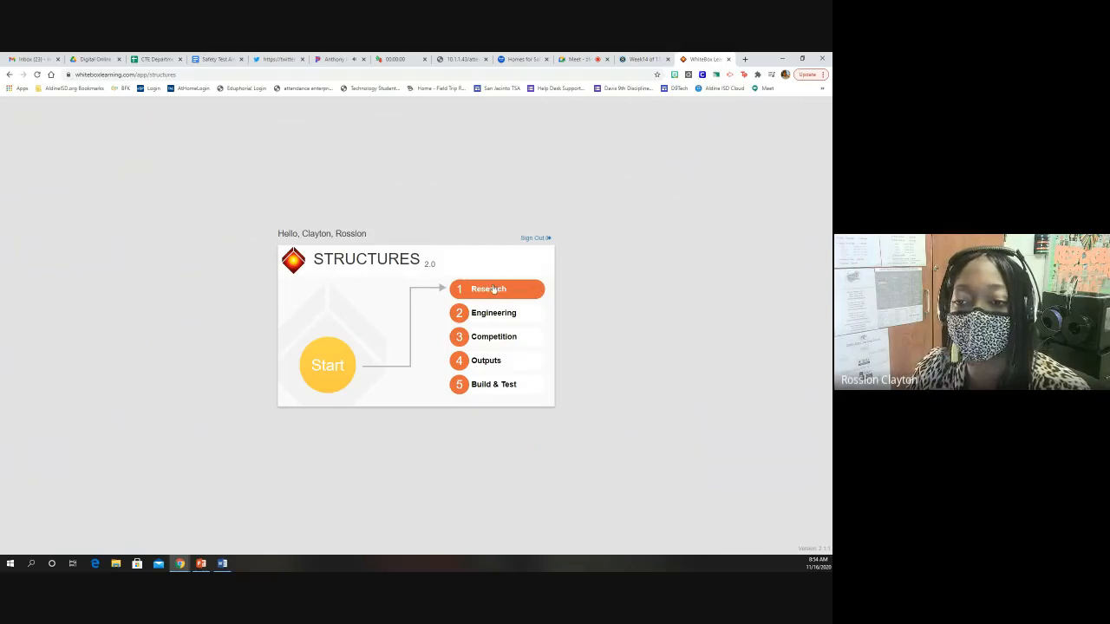
Choose 2 Engineering on the start menu and let the design workspace load
left_click(488, 289)
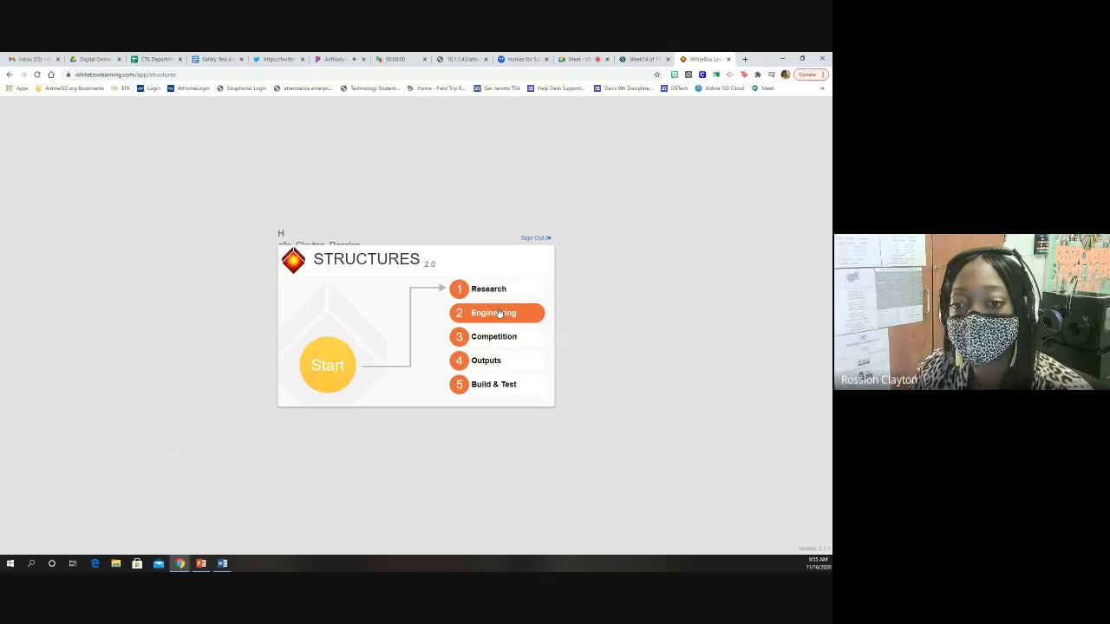
left_click(493, 312)
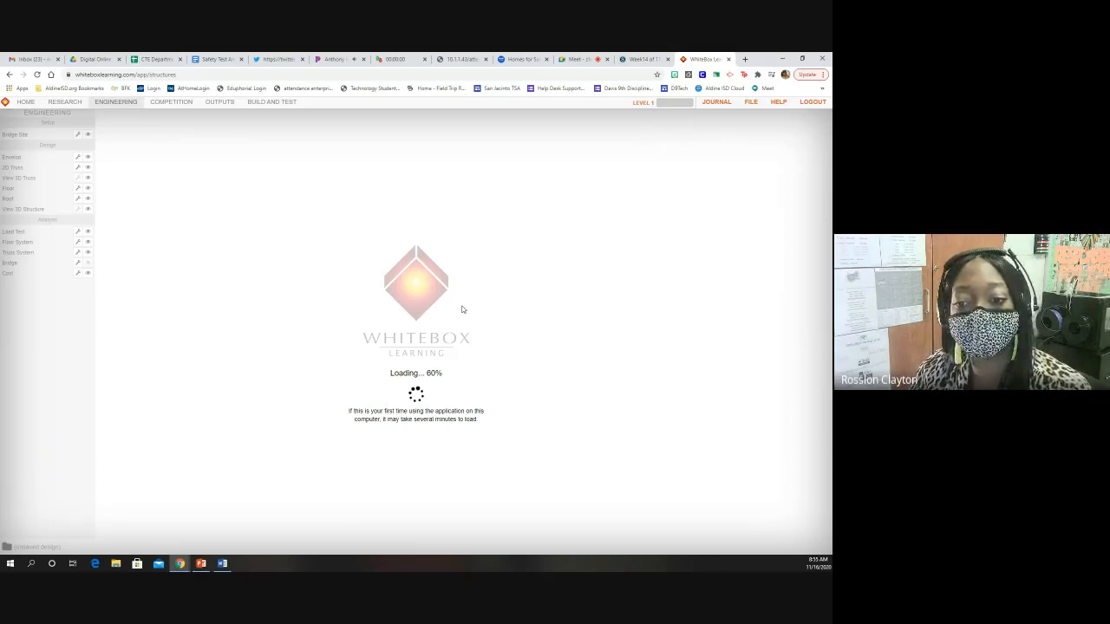
mouse_move(348, 166)
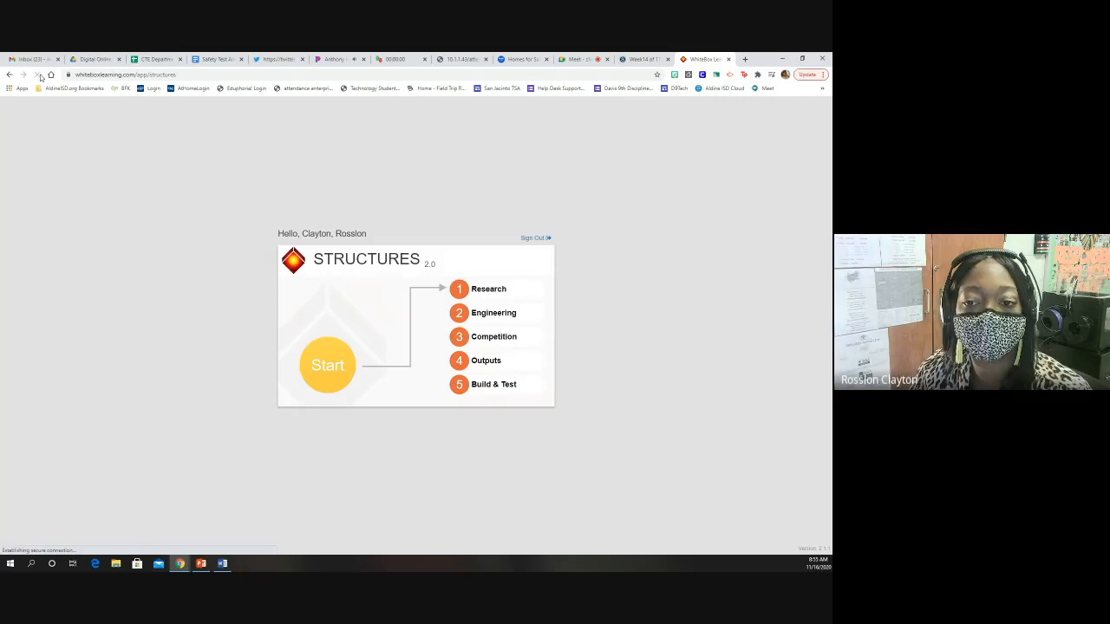
left_click(326, 366)
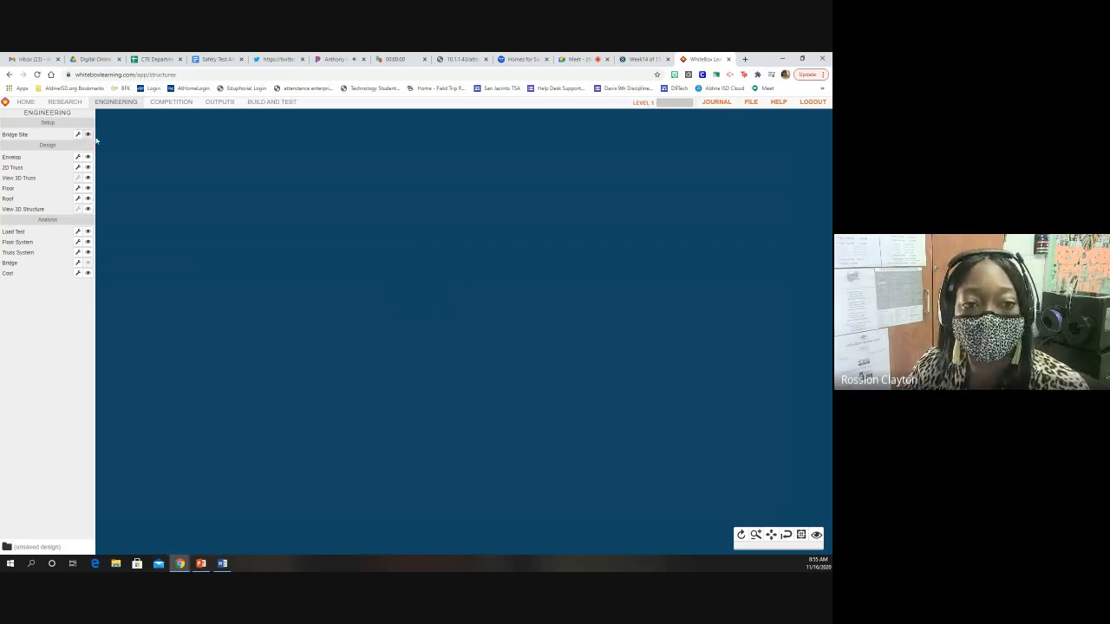
Set the Bridge Site length to 400 mm as a through truss and apply
left_click(87, 134)
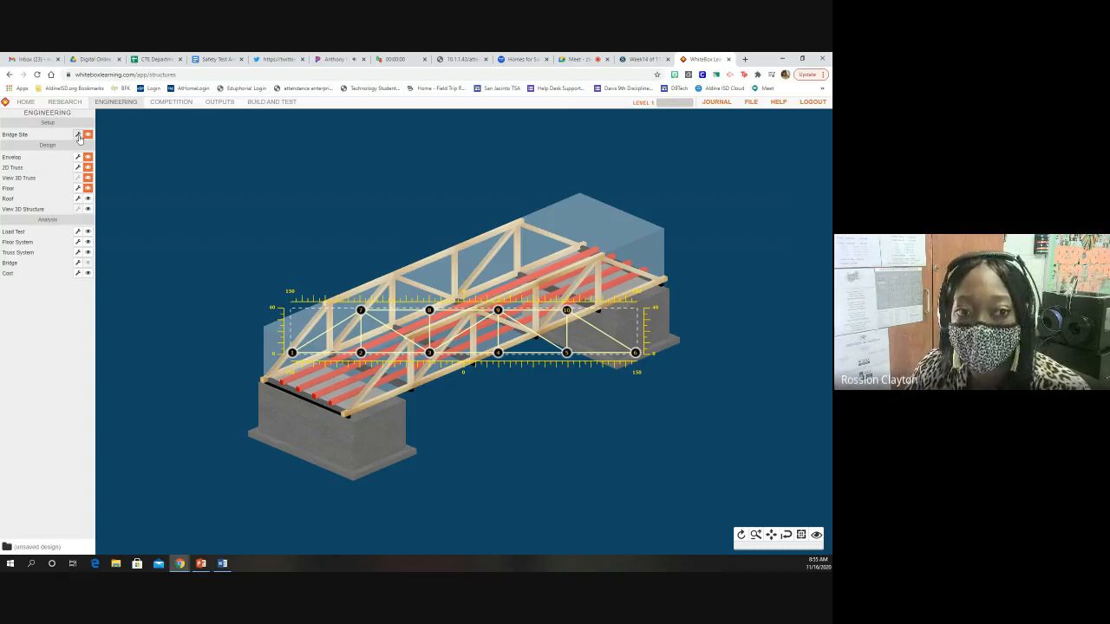
left_click(78, 135)
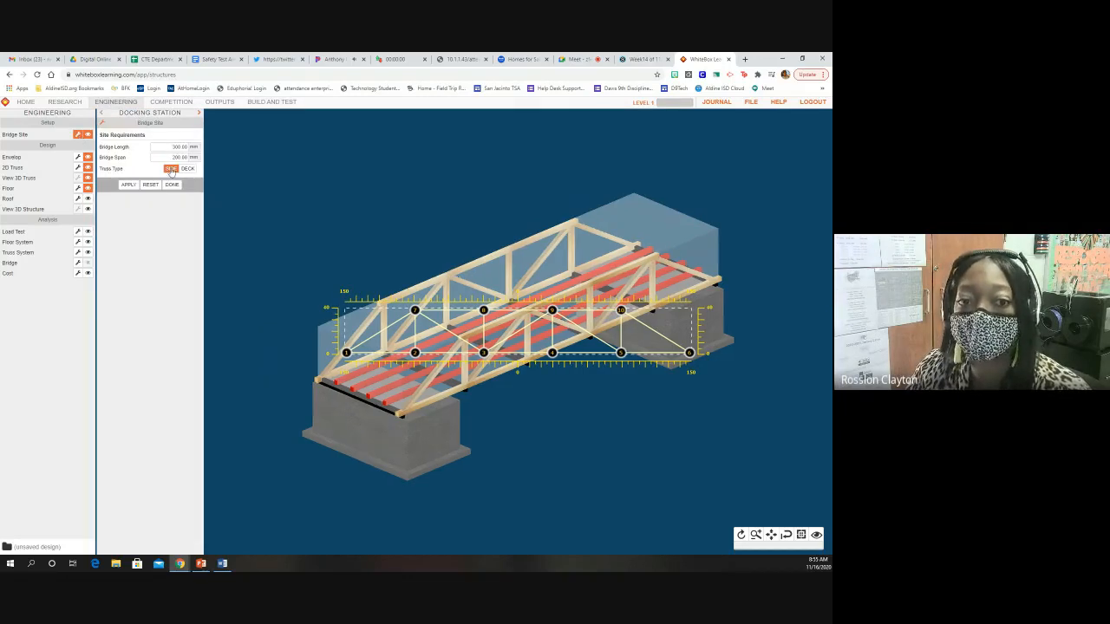
left_click(129, 184)
type("400")
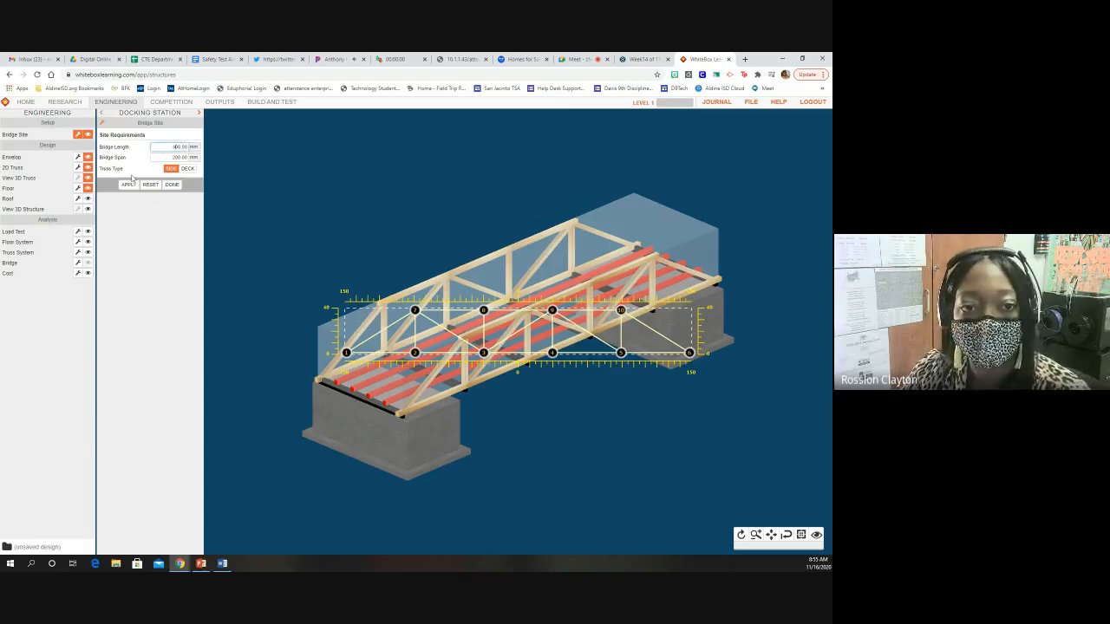
left_click(127, 185)
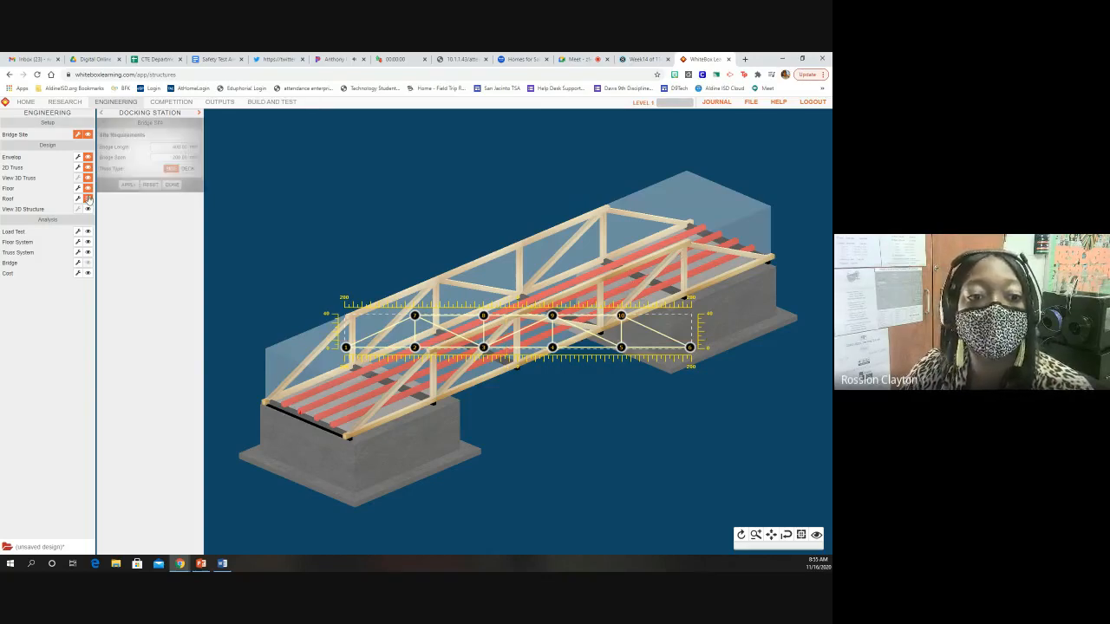
Set the Envelope's Sketch Template truss type to Pratt
left_click(78, 157)
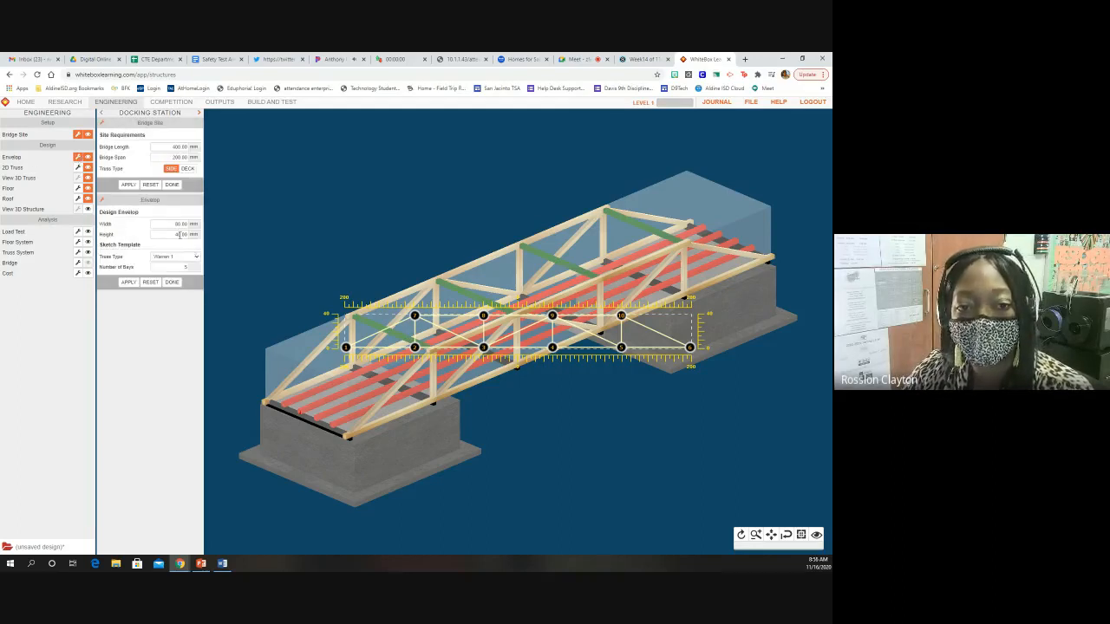
left_click(175, 256)
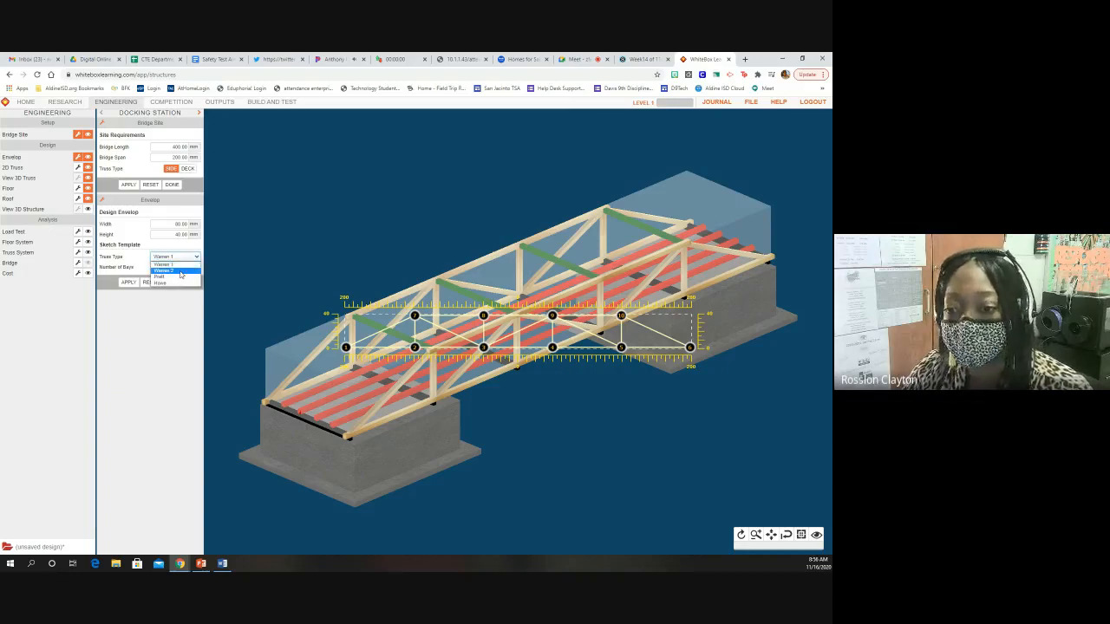
left_click(165, 270)
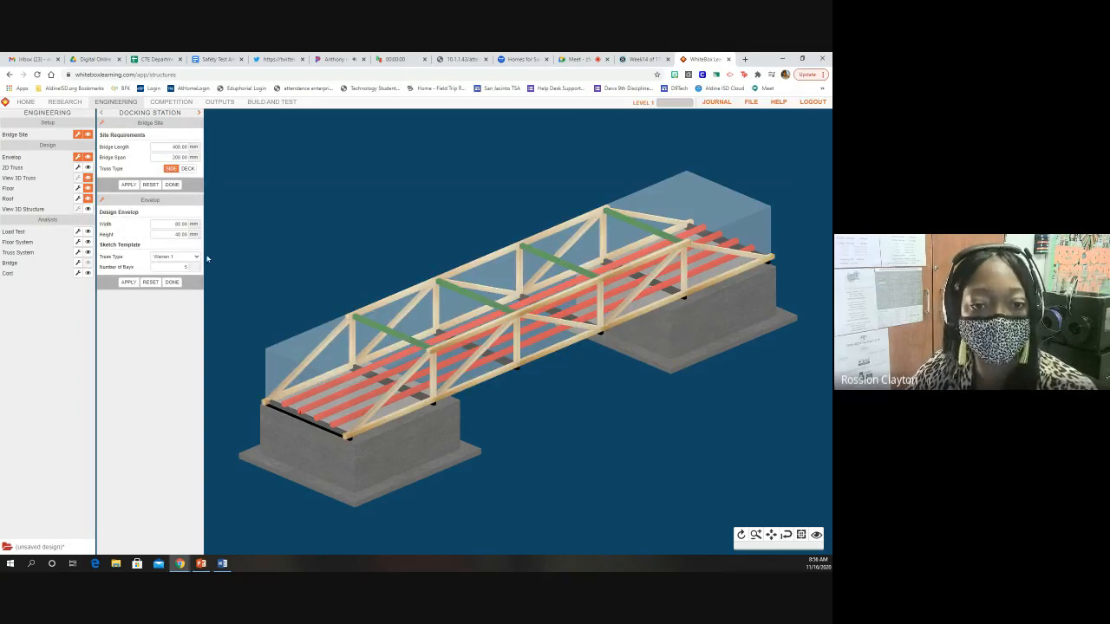
left_click(173, 256)
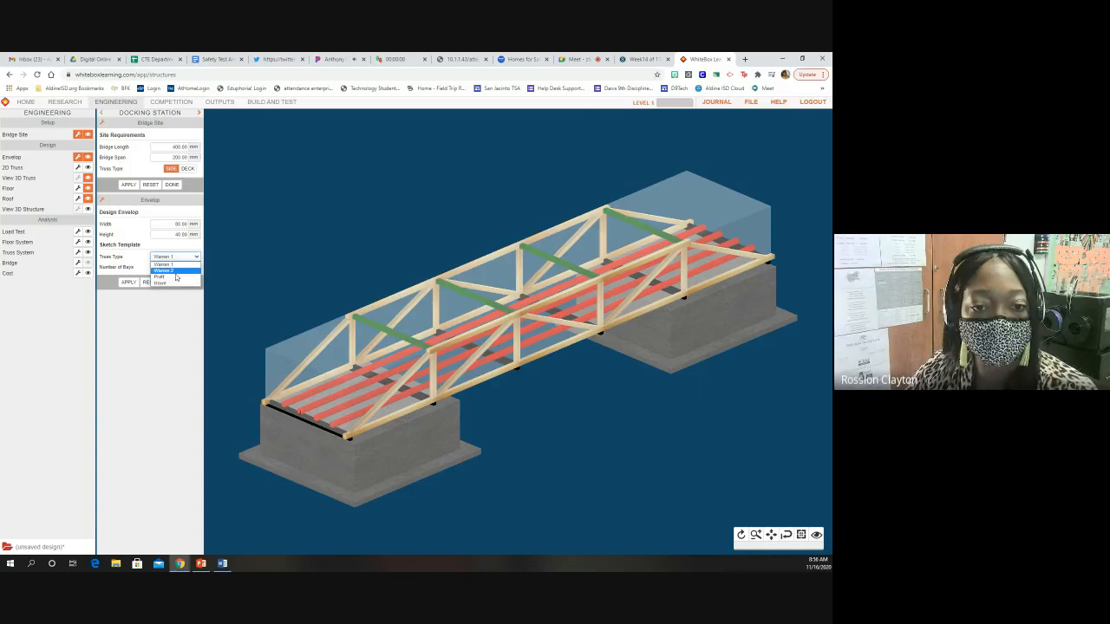
left_click(159, 276)
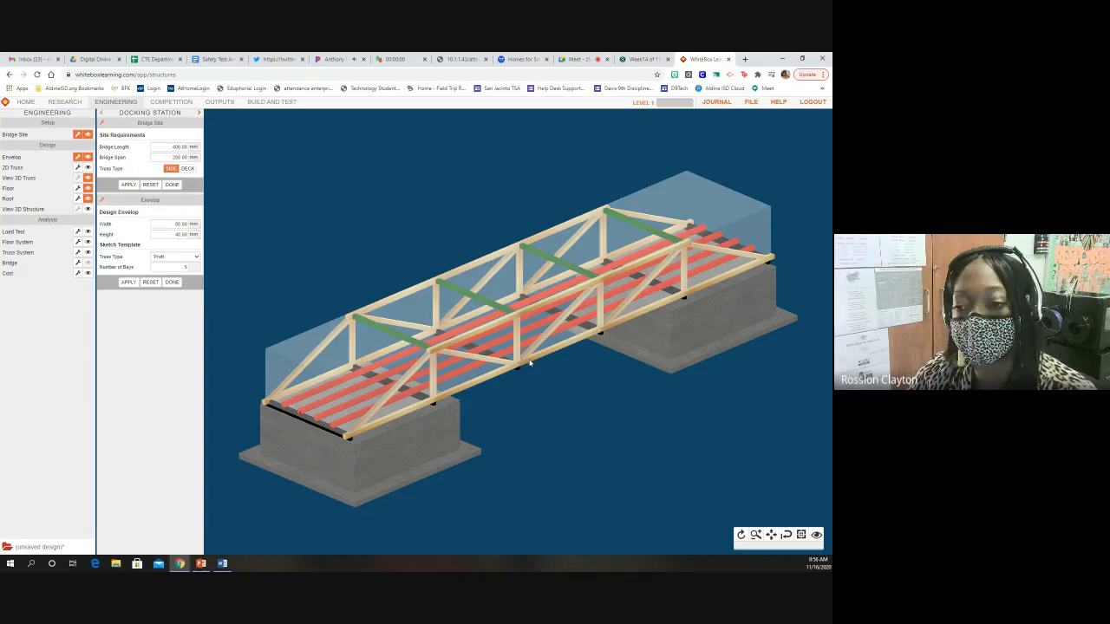
mouse_move(628, 328)
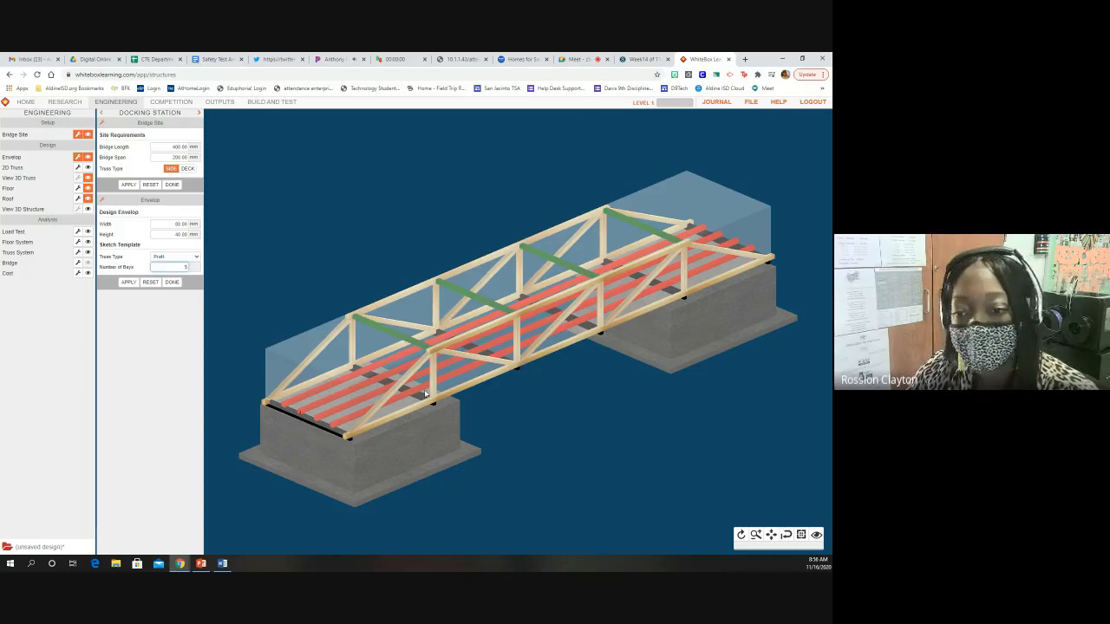
mouse_move(389, 409)
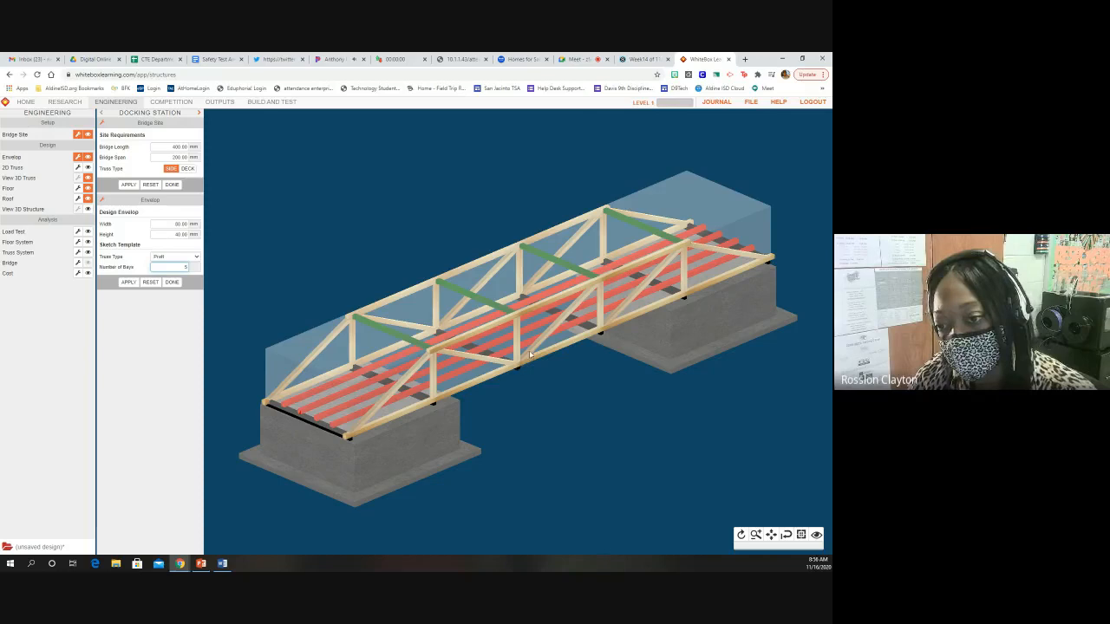
mouse_move(602, 328)
type("6")
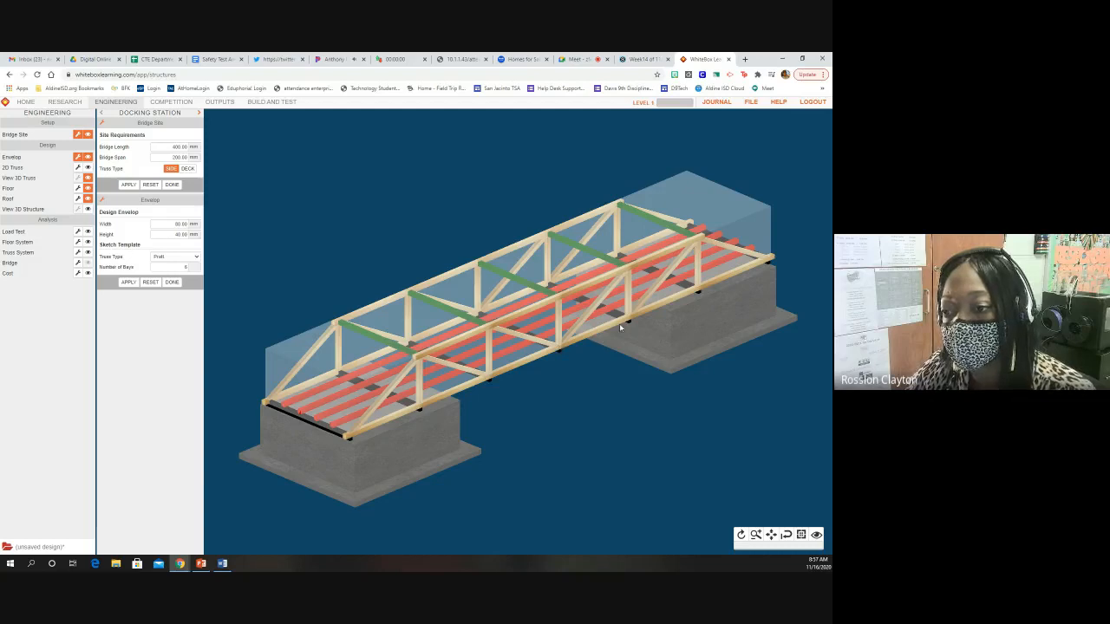
mouse_move(767, 260)
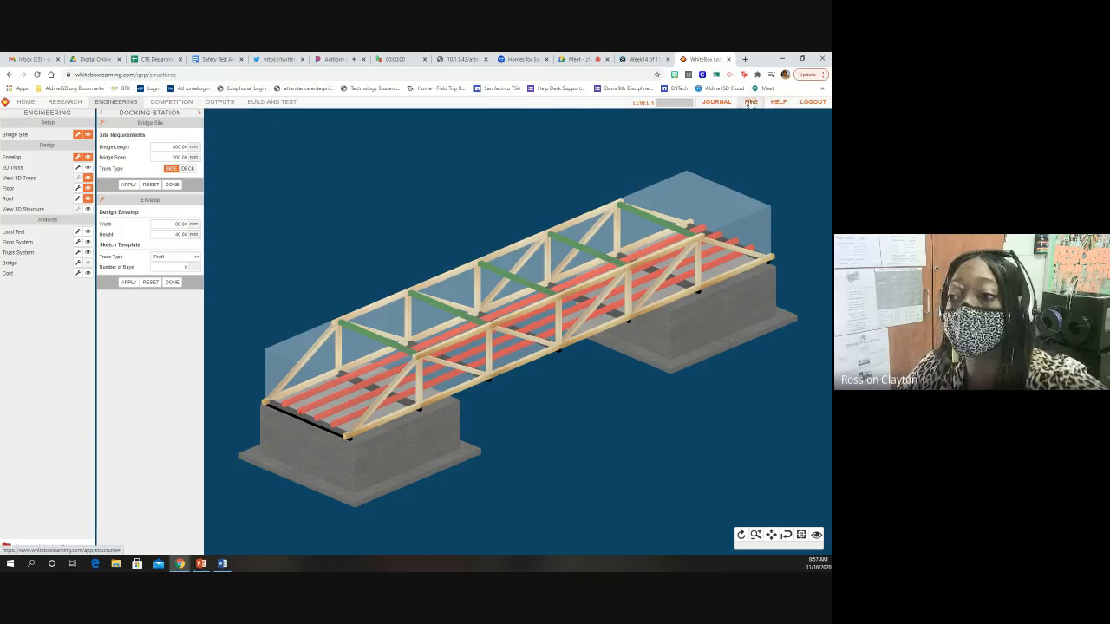
Save the Pratt bridge as a working copy with concept name 'Virtual EX'
left_click(750, 101)
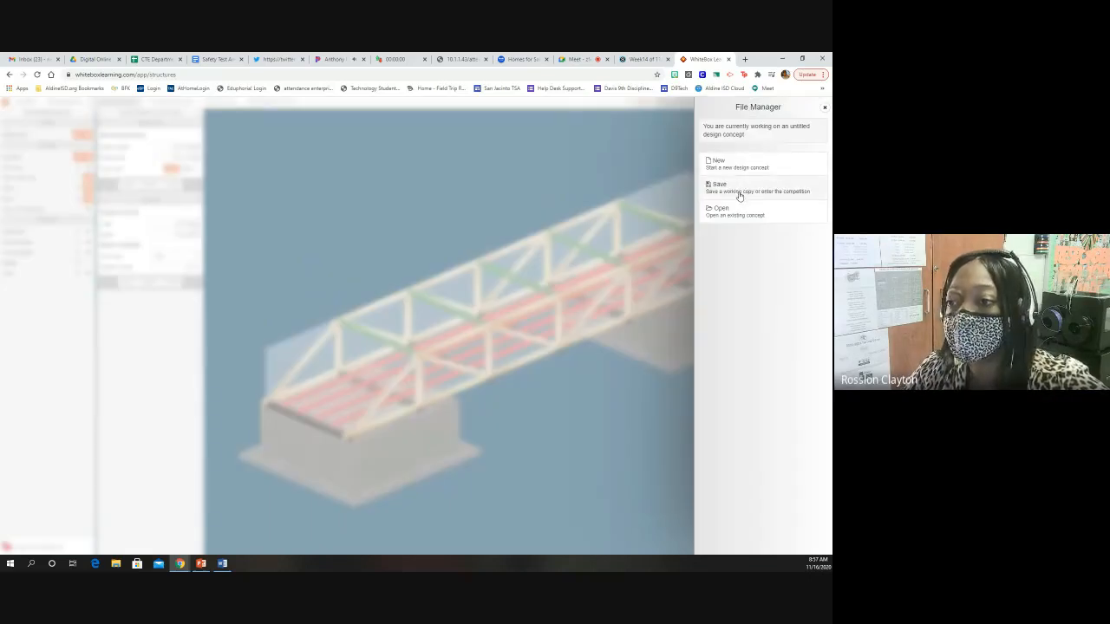
left_click(720, 187)
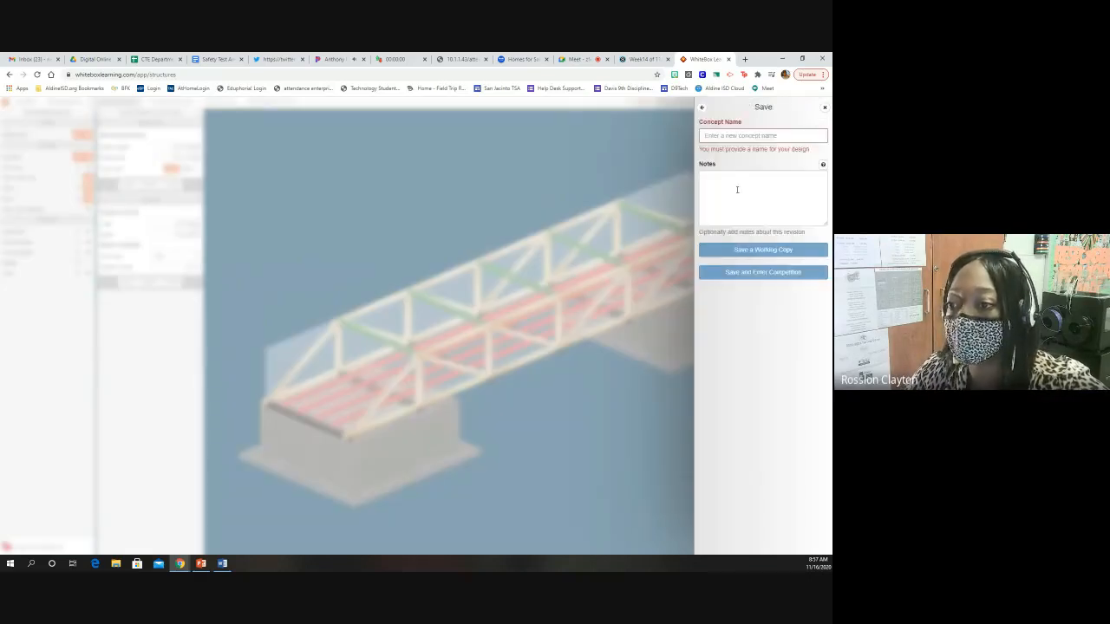
left_click(762, 135)
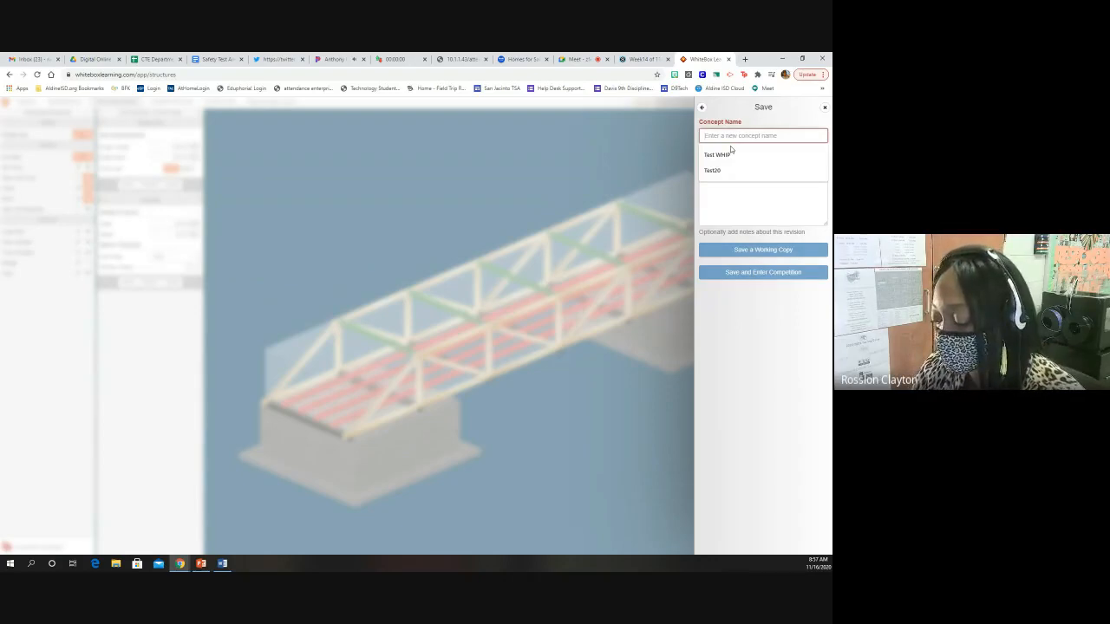
type("Virtual EX")
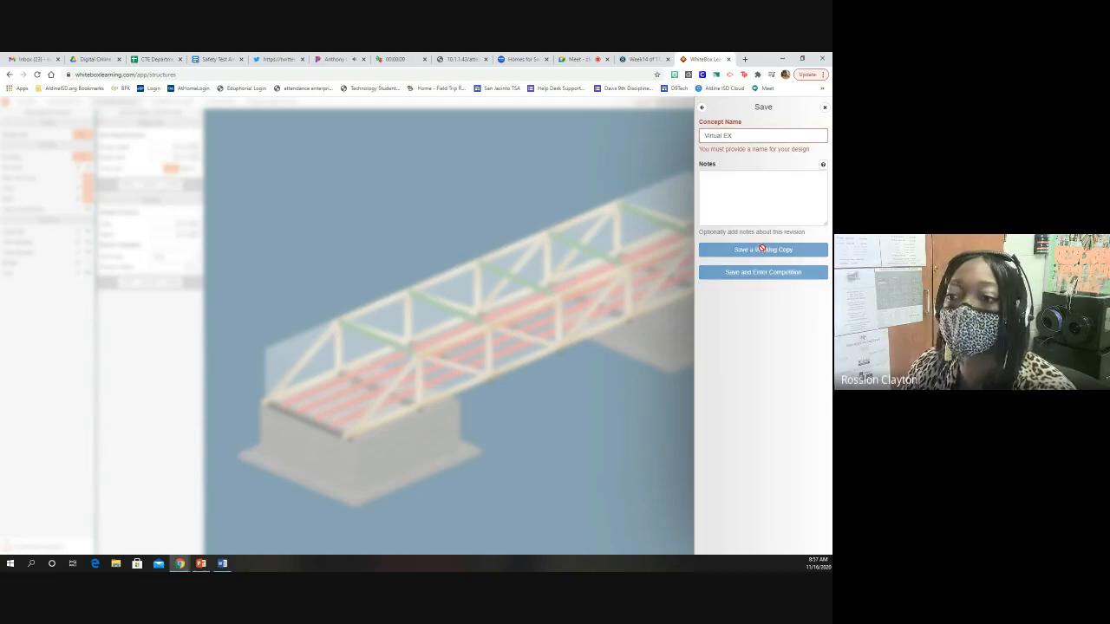
left_click(762, 250)
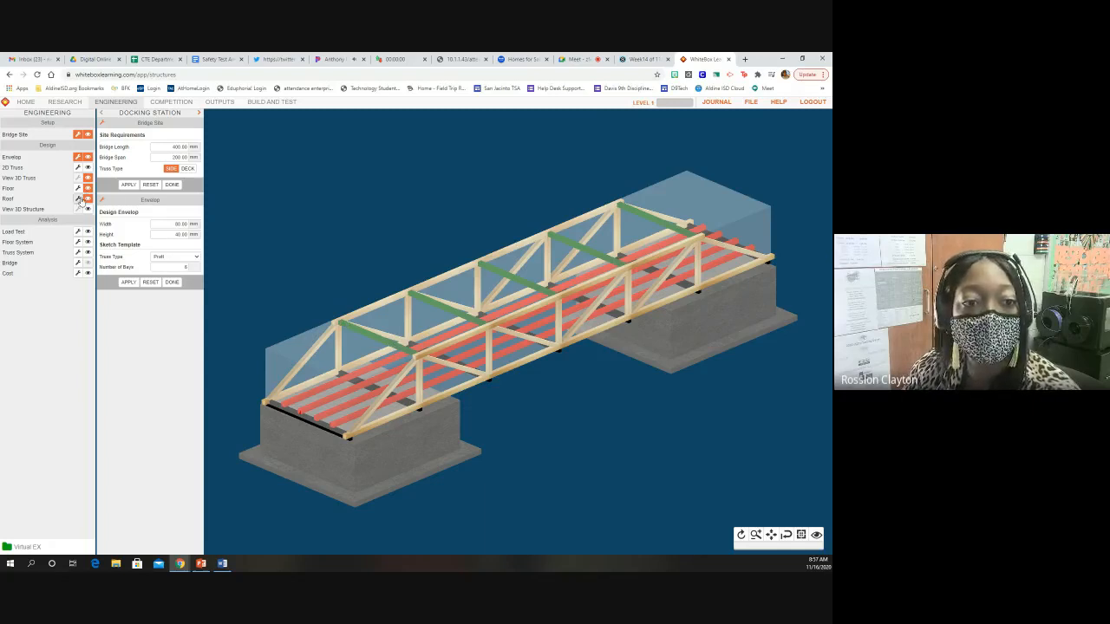
Apply X bracing to the bridge roof and bring up the FILE options
left_click(78, 198)
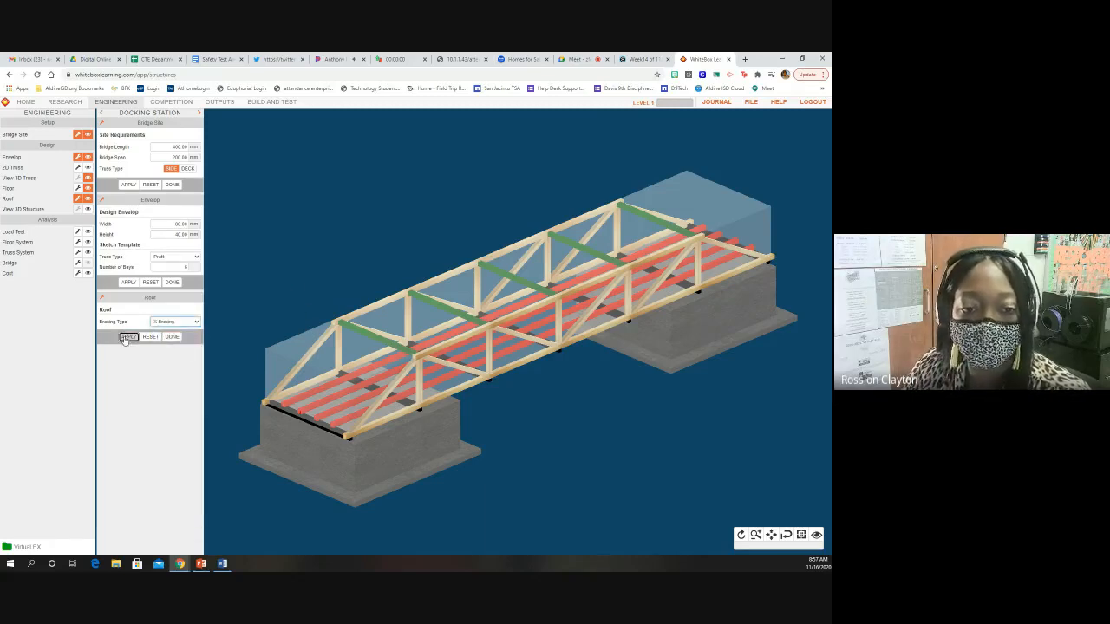
left_click(129, 337)
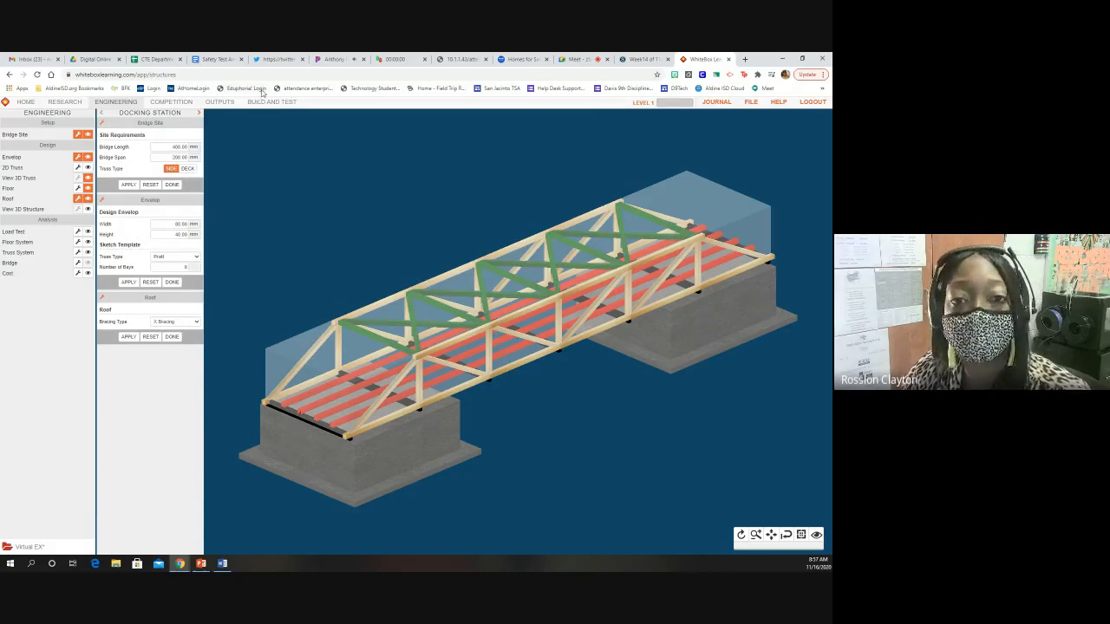
left_click(751, 101)
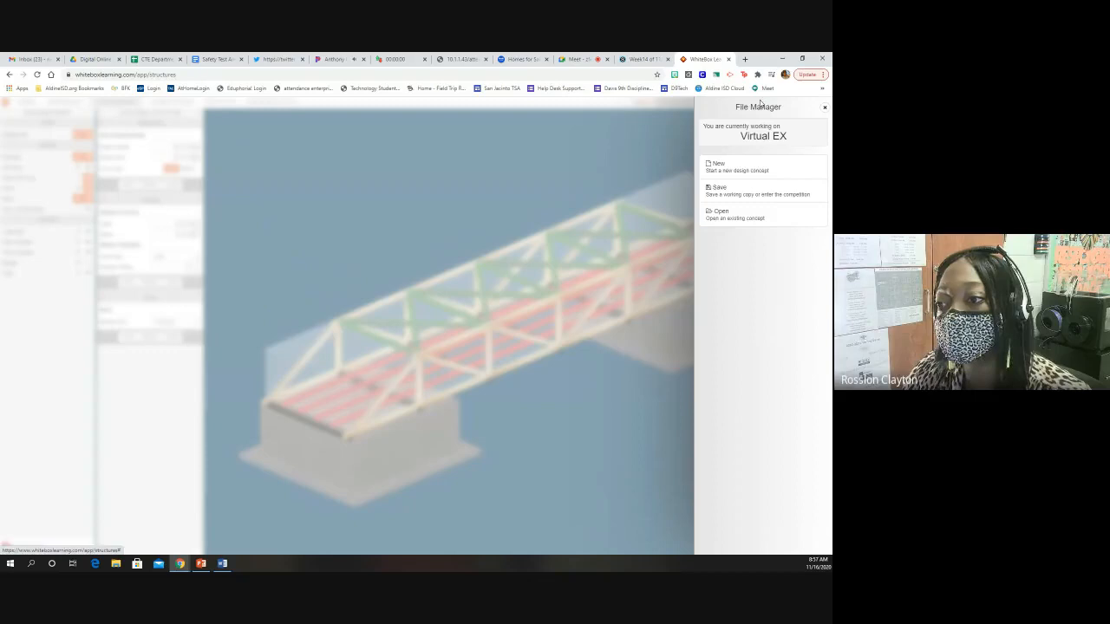
Save the X-braced revision over the Virtual EX working copy
left_click(720, 187)
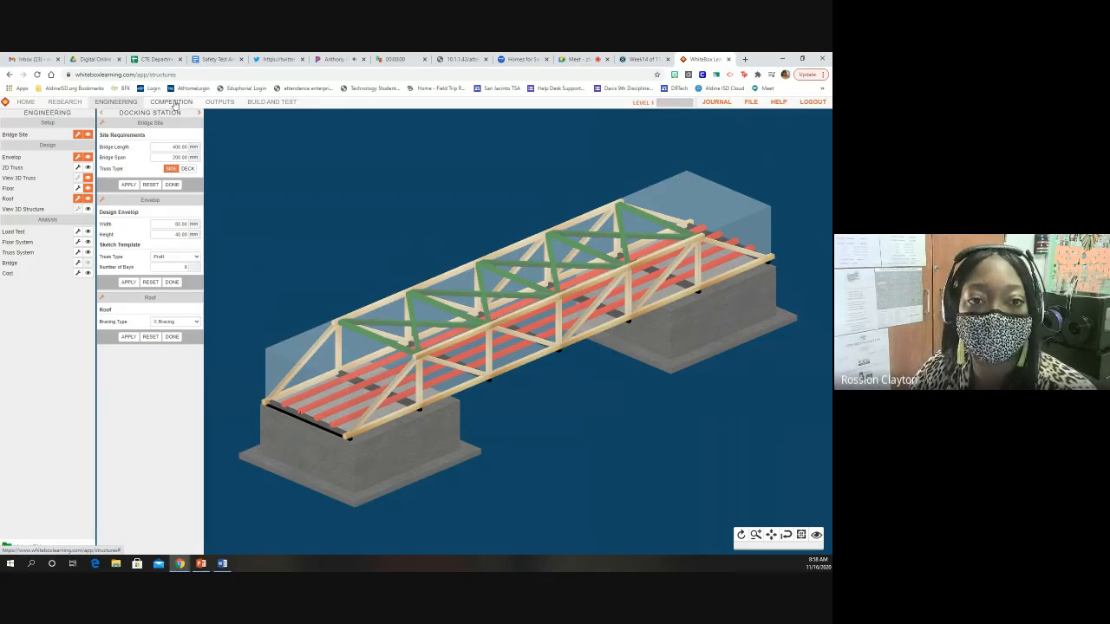
Pair Virtual EX against another staged design in Competition and start the race
left_click(171, 101)
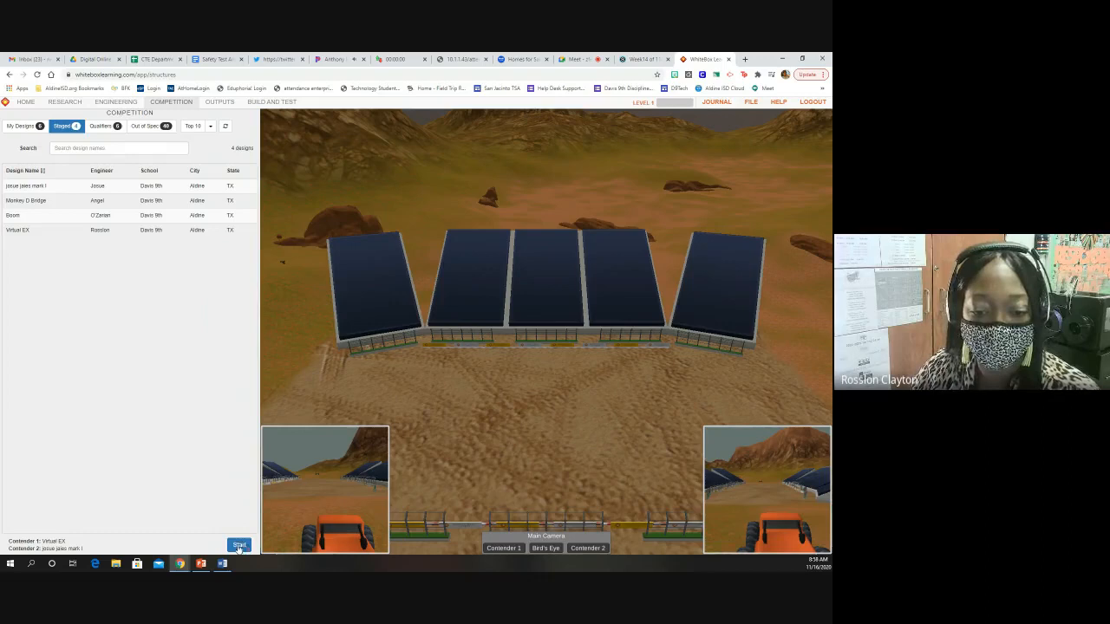
left_click(238, 545)
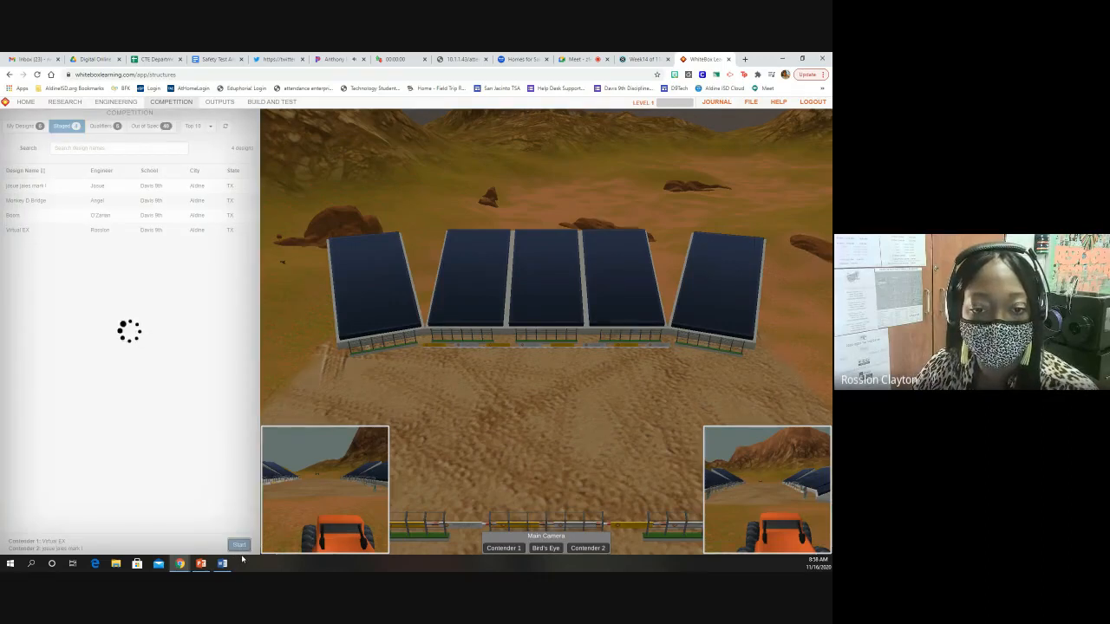
Run the race to the end: Virtual EX collapses and josue jaies mark I wins
left_click(239, 545)
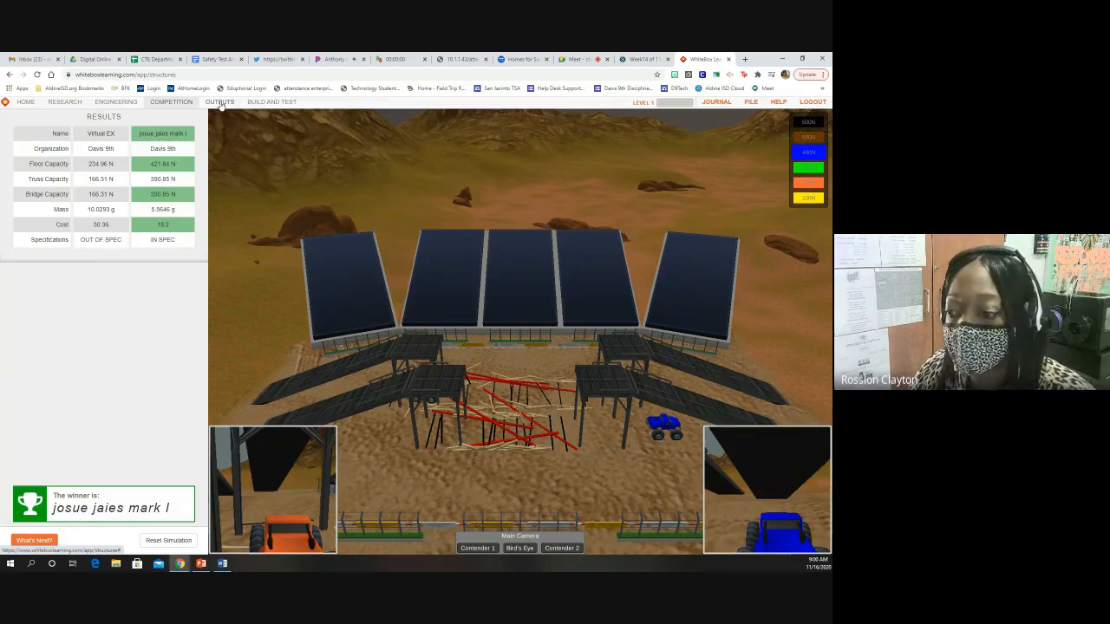
left_click(220, 102)
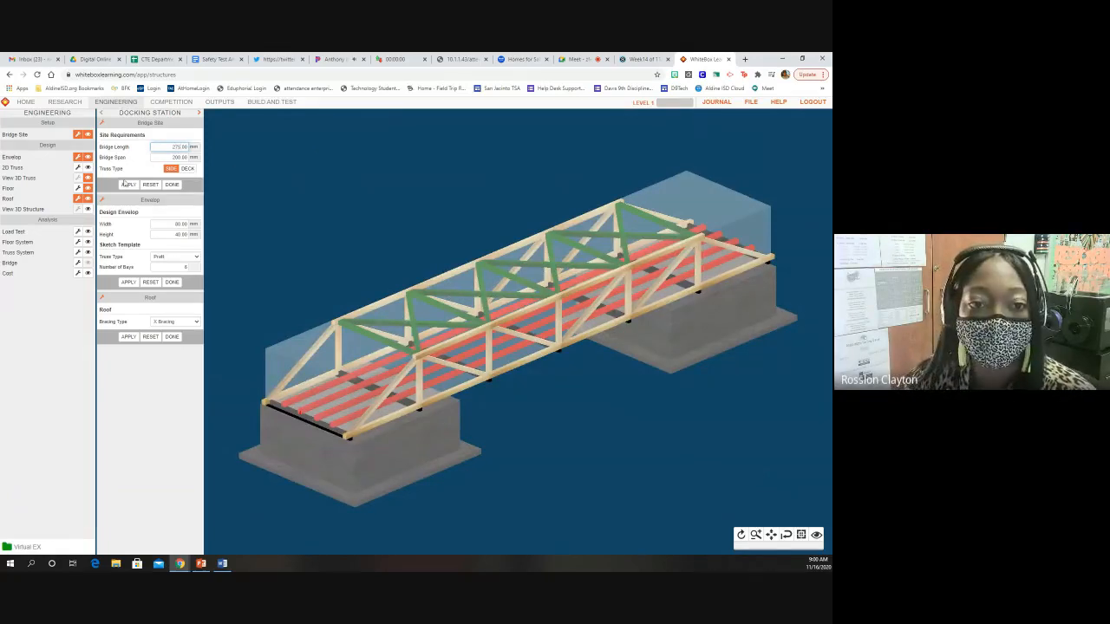
Apply a Bridge Length of 275 mm under Bridge Site
left_click(128, 185)
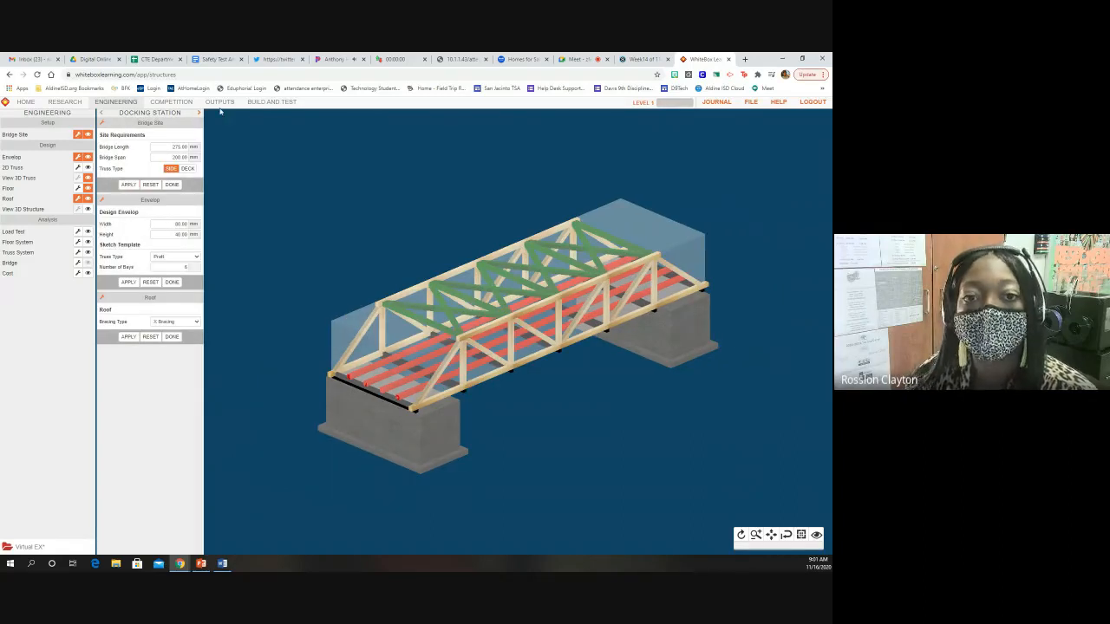
Open Design Specifications (HTML) under OUTPUTS, flagging width, capacity and budget
left_click(219, 102)
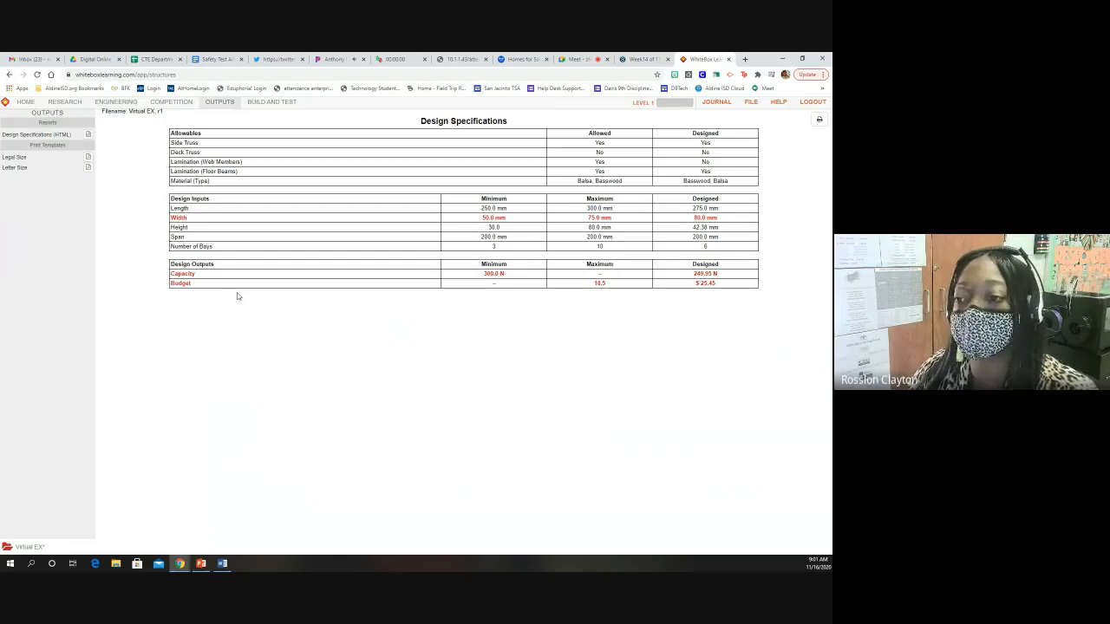
double_click(182, 274)
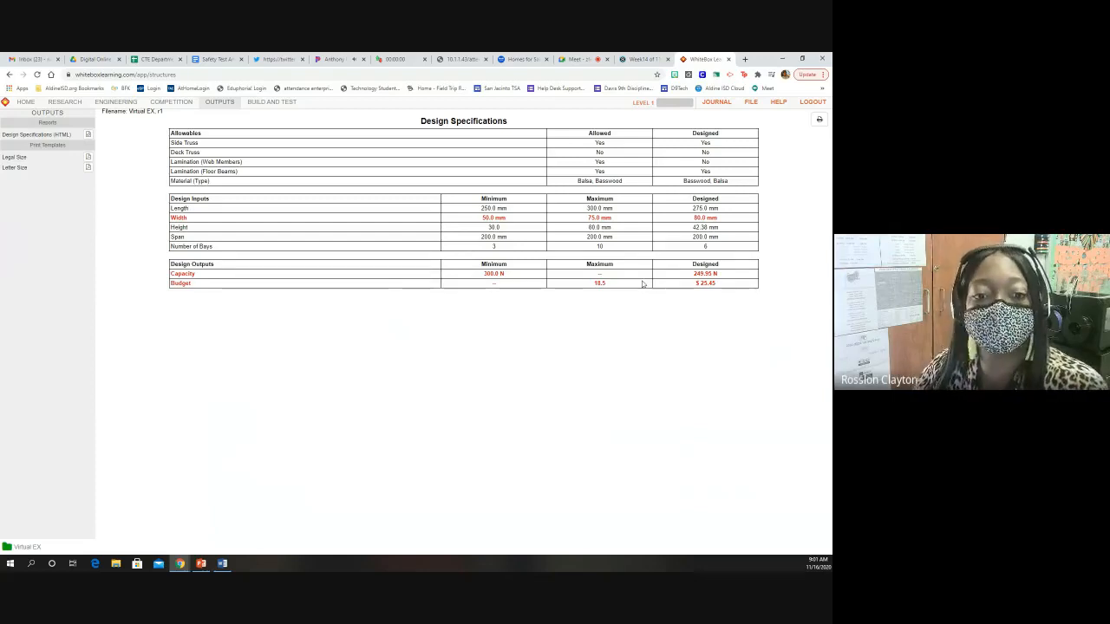
double_click(599, 284)
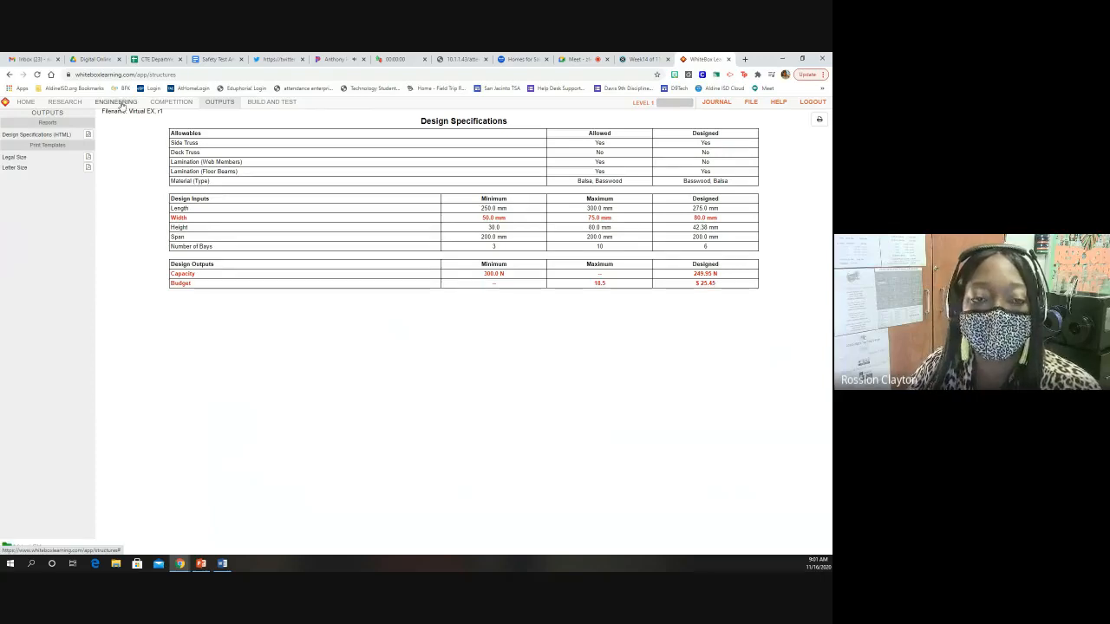
Set Roof Bracing Type to Standard and open the Floor beam settings
left_click(116, 101)
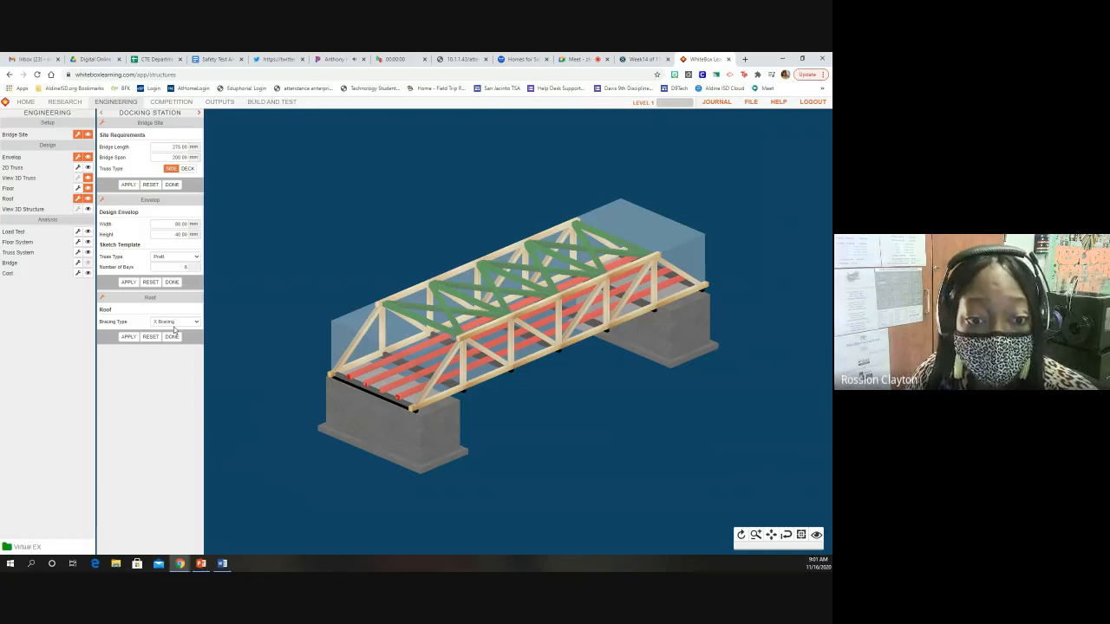
left_click(174, 322)
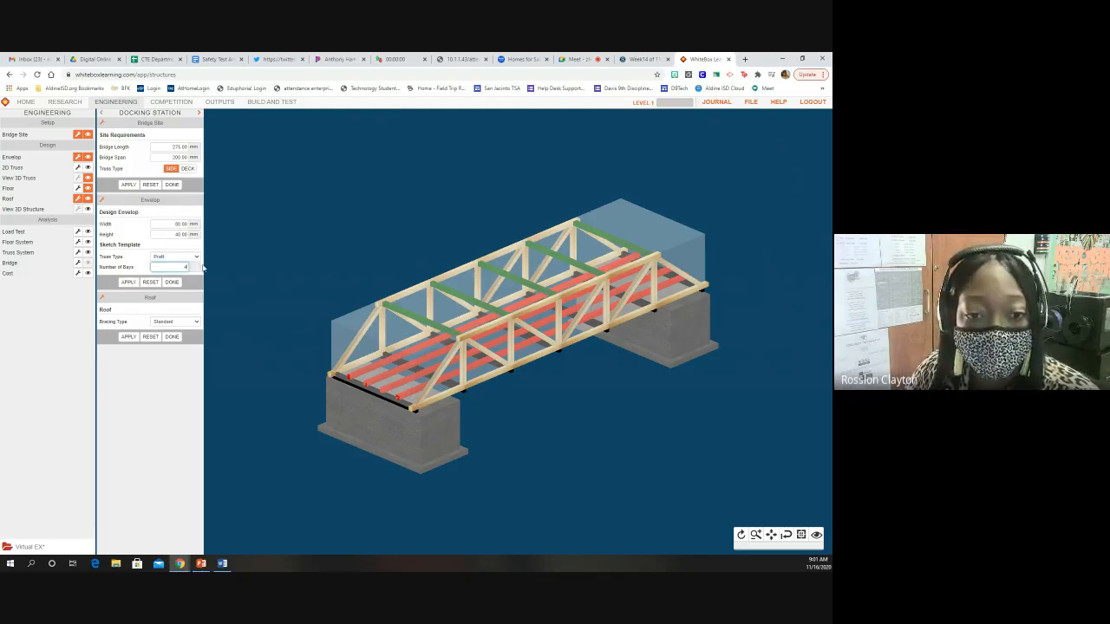
left_click(169, 267)
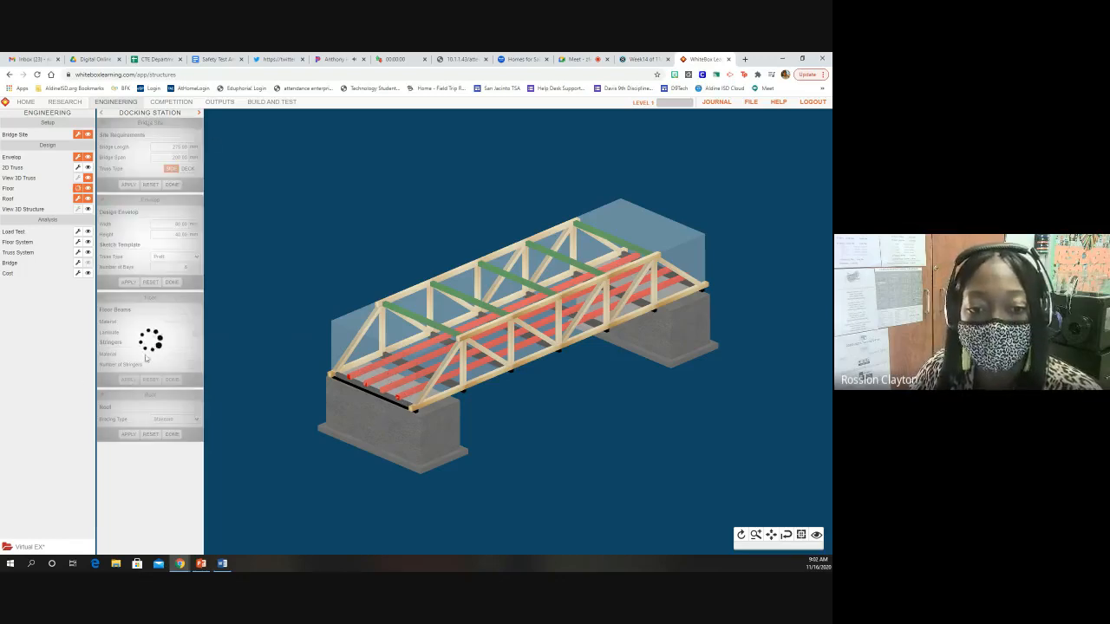
left_click(220, 101)
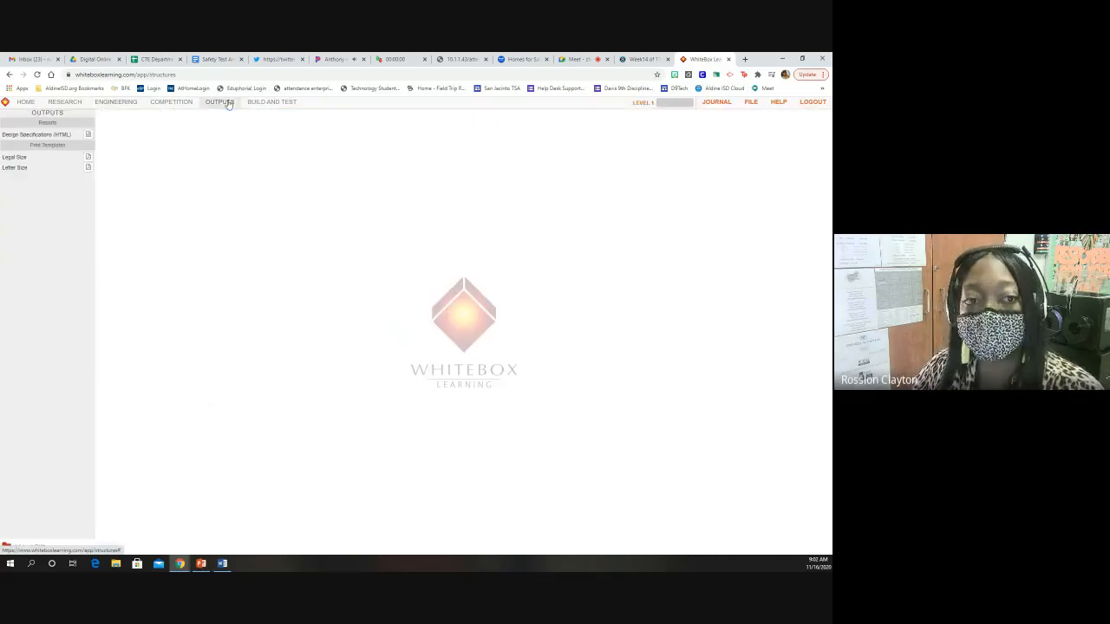
Read the refreshed Design Specifications table showing the $21.61 budget
left_click(37, 134)
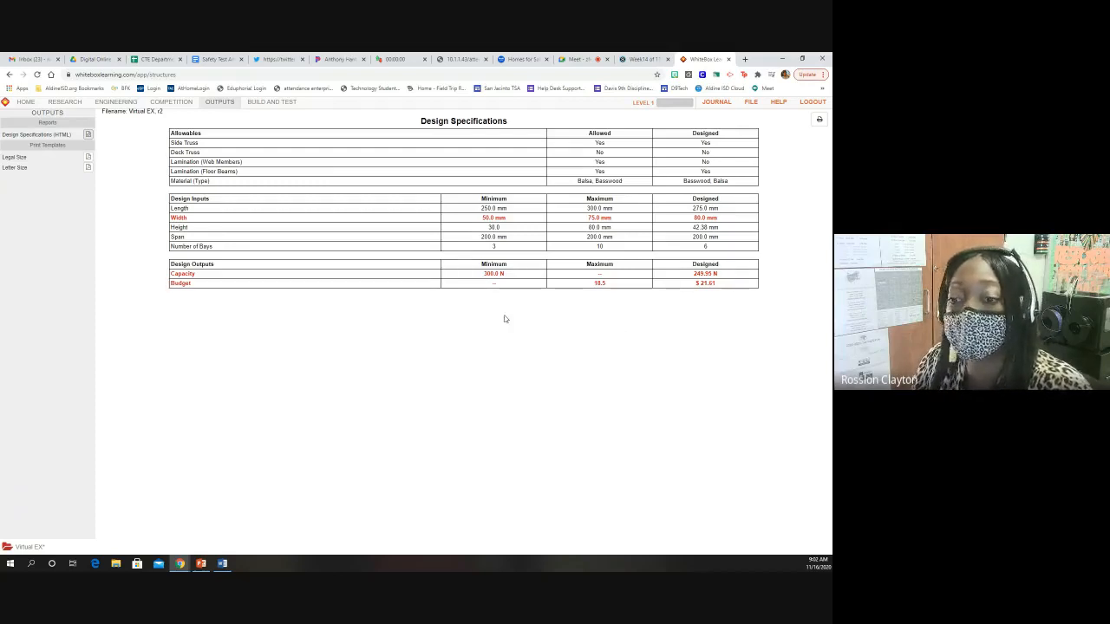
double_click(493, 273)
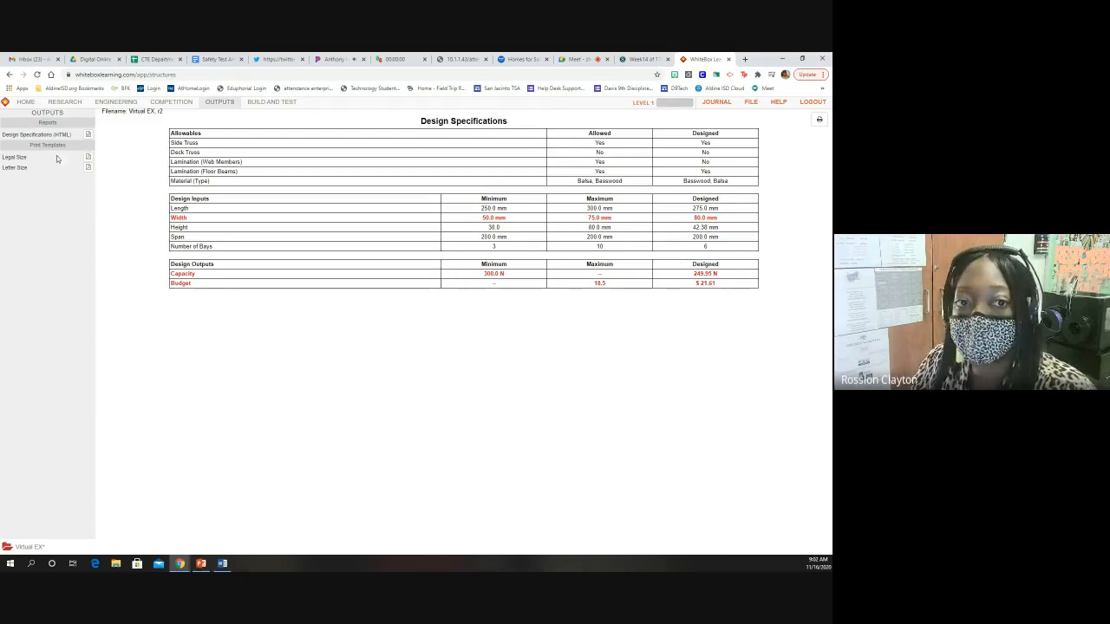
left_click(115, 102)
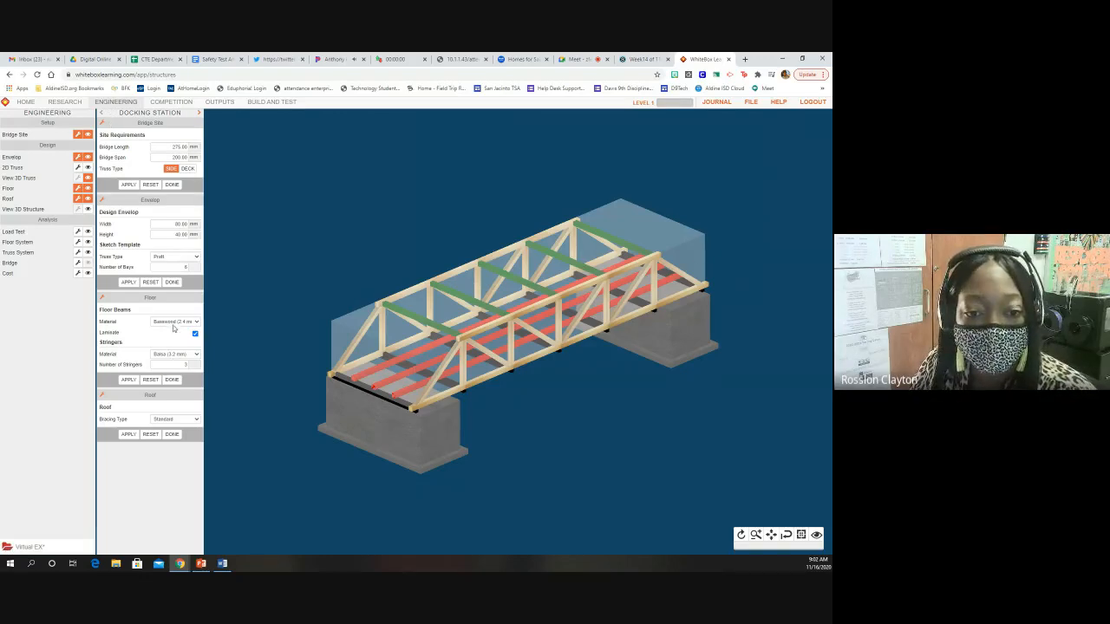
Apply Balsa (3.2 mm) as Floor Beams Material, dropping the budget to $19.85
left_click(173, 322)
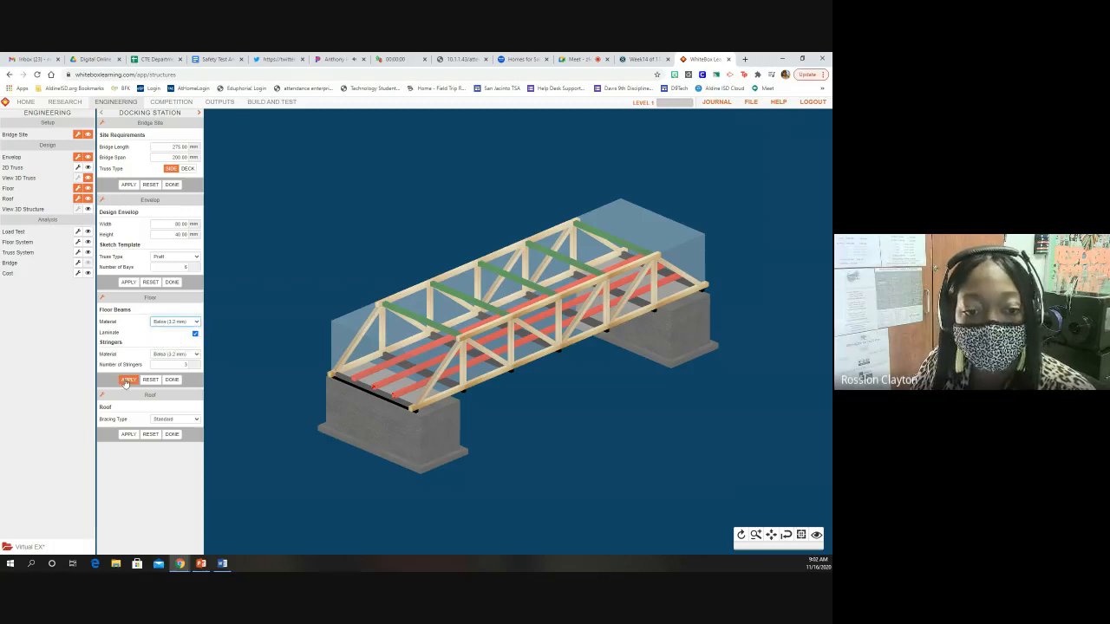
left_click(128, 380)
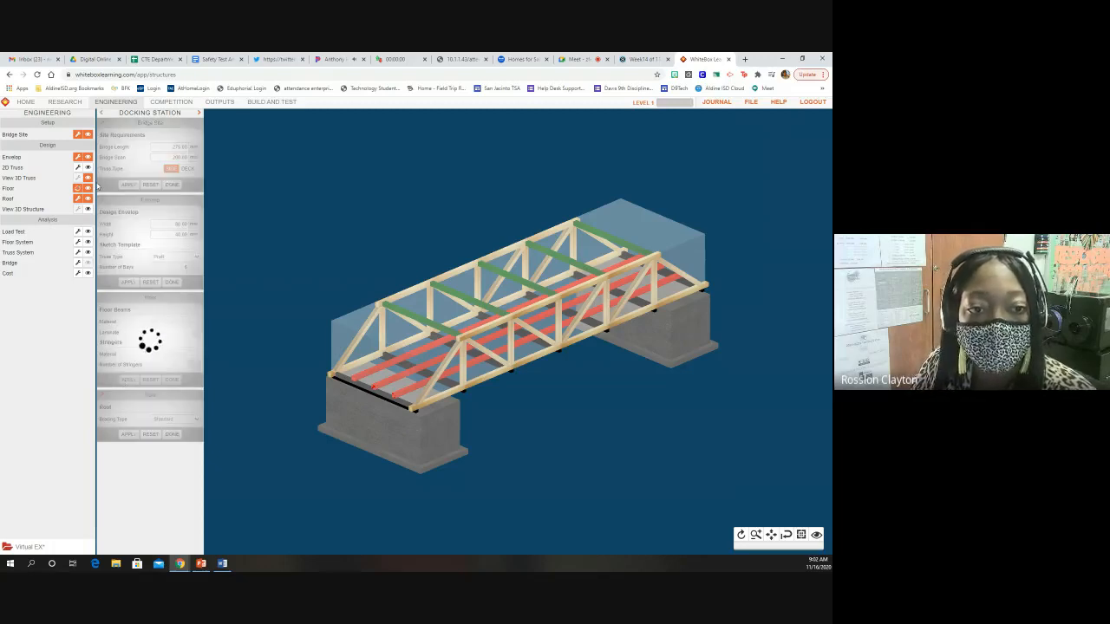
left_click(220, 102)
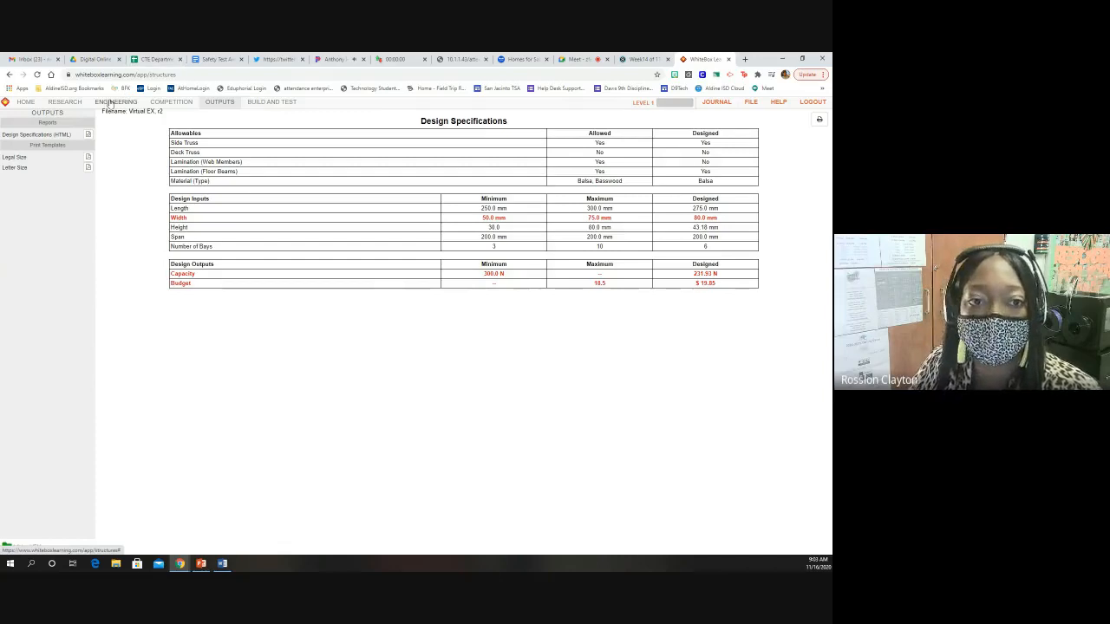
Apply a 60 mm Envelope Width, cutting the budget to $18.34
left_click(115, 101)
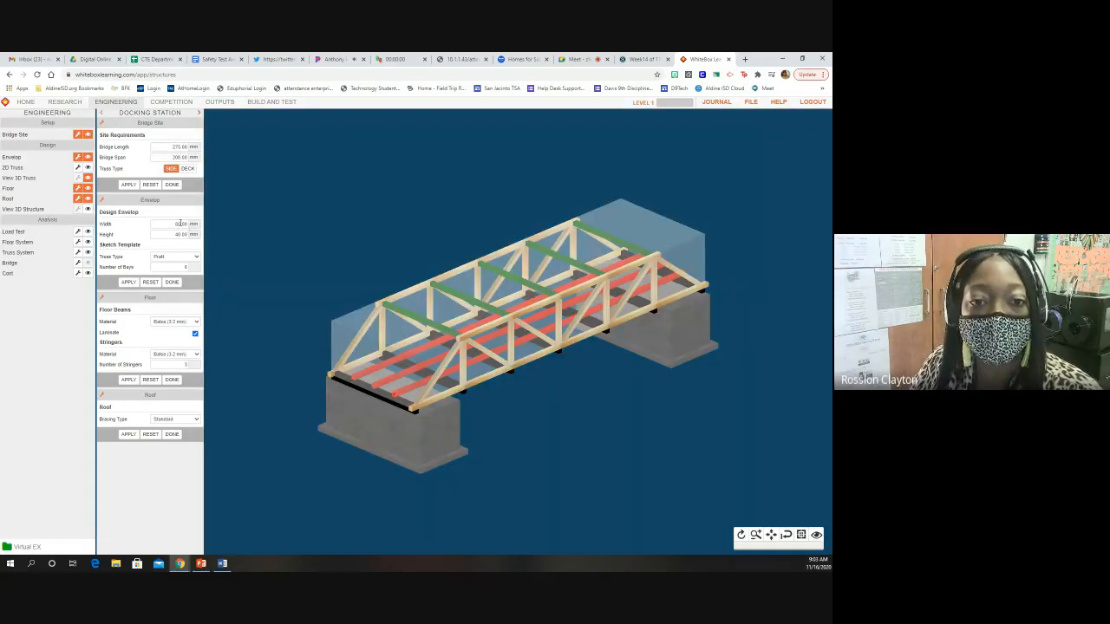
left_click(174, 224)
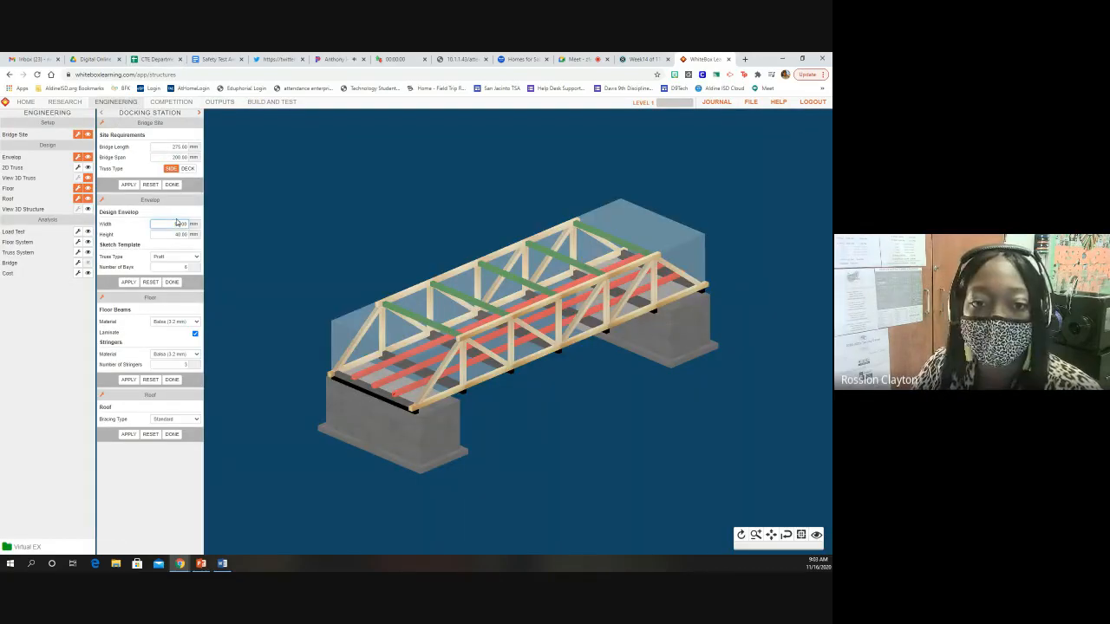
left_click(128, 282)
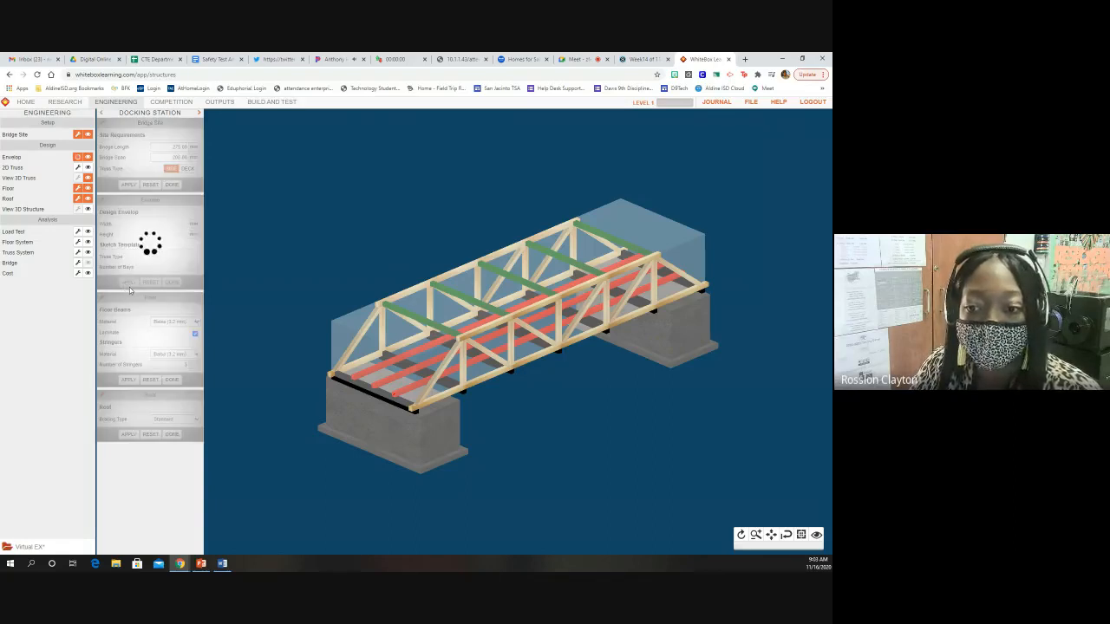
left_click(128, 282)
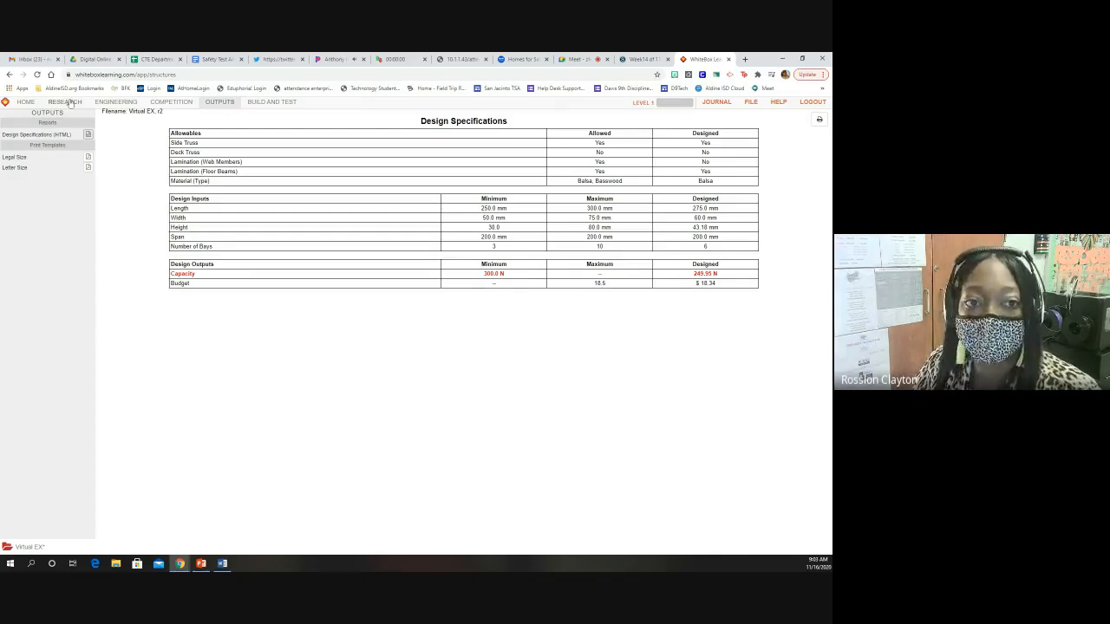
Open the 2D Truss member material panel from the Engineering workspace
left_click(116, 101)
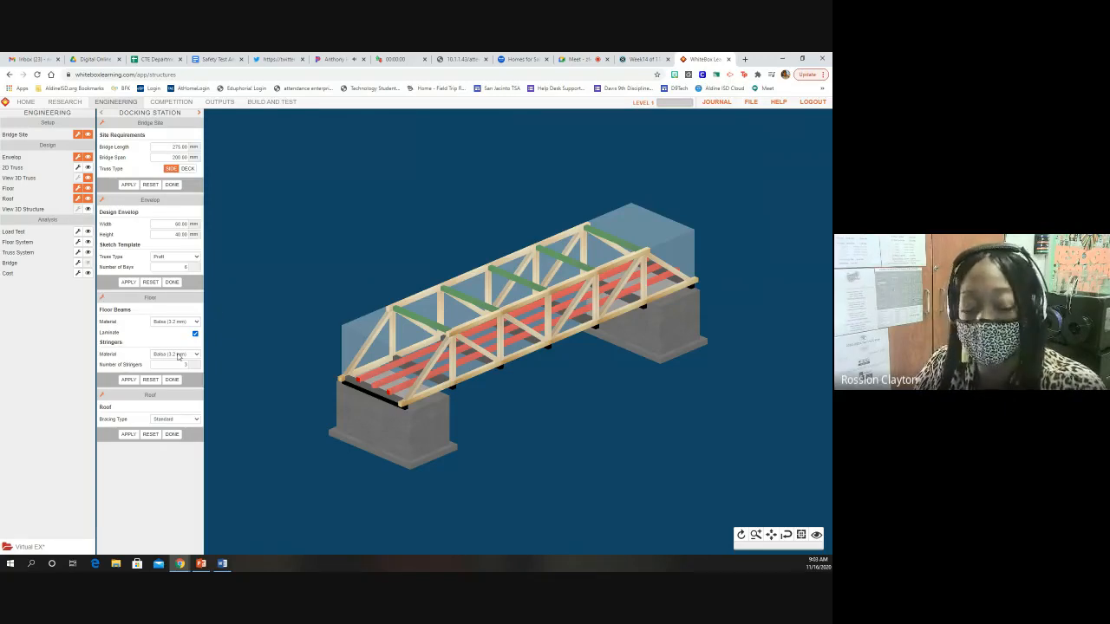
left_click(195, 354)
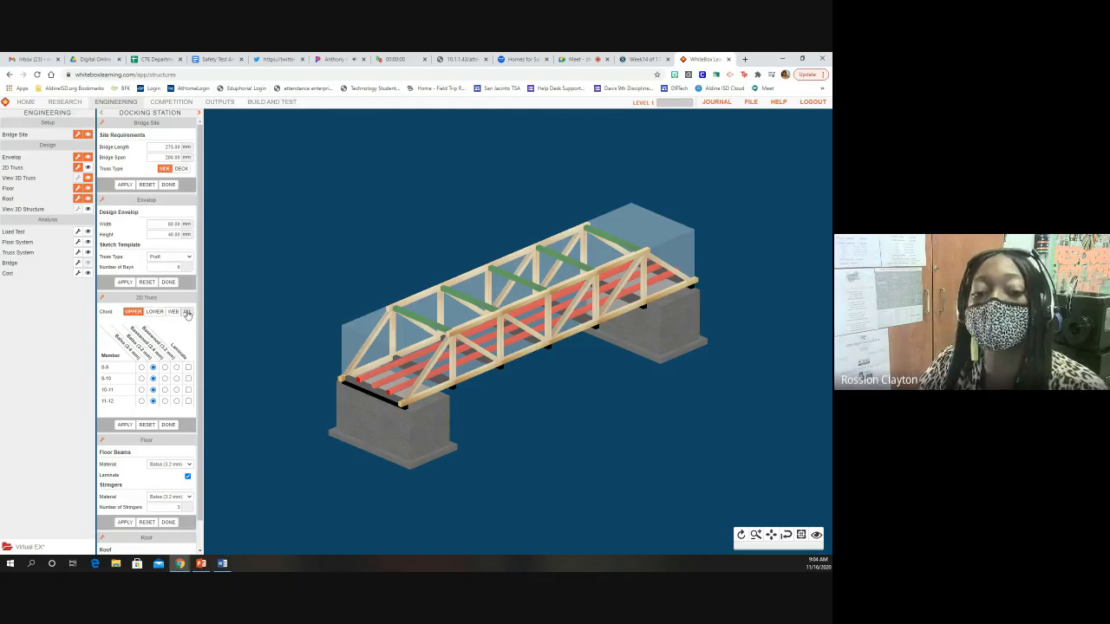
Toggle members ALL then UPPER, close every settings panel, and show the 2D truss diagram
left_click(187, 311)
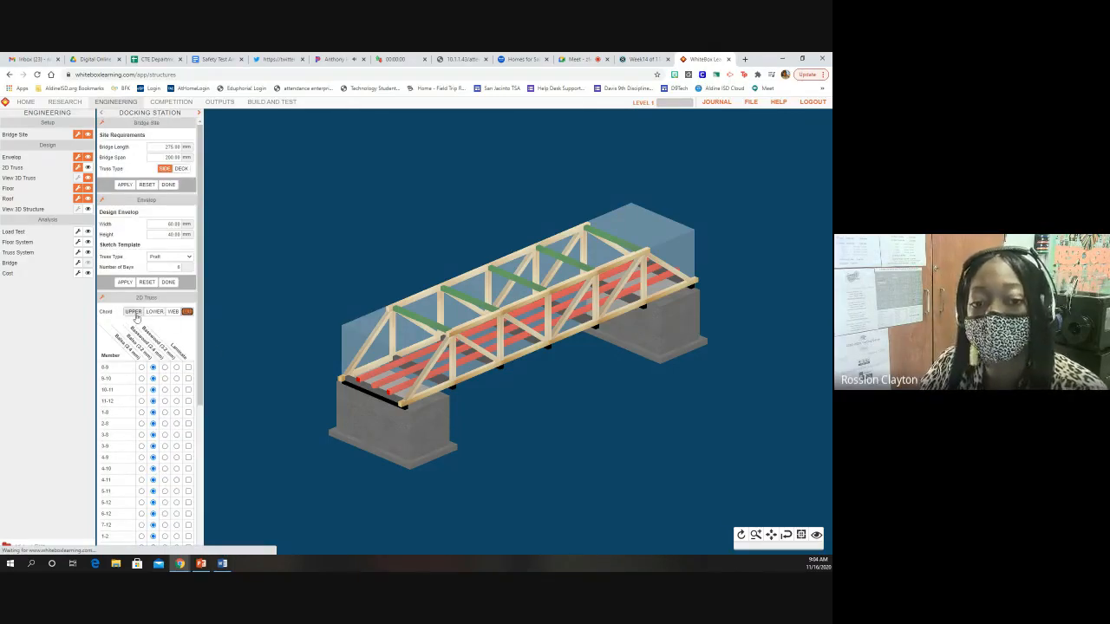
left_click(133, 311)
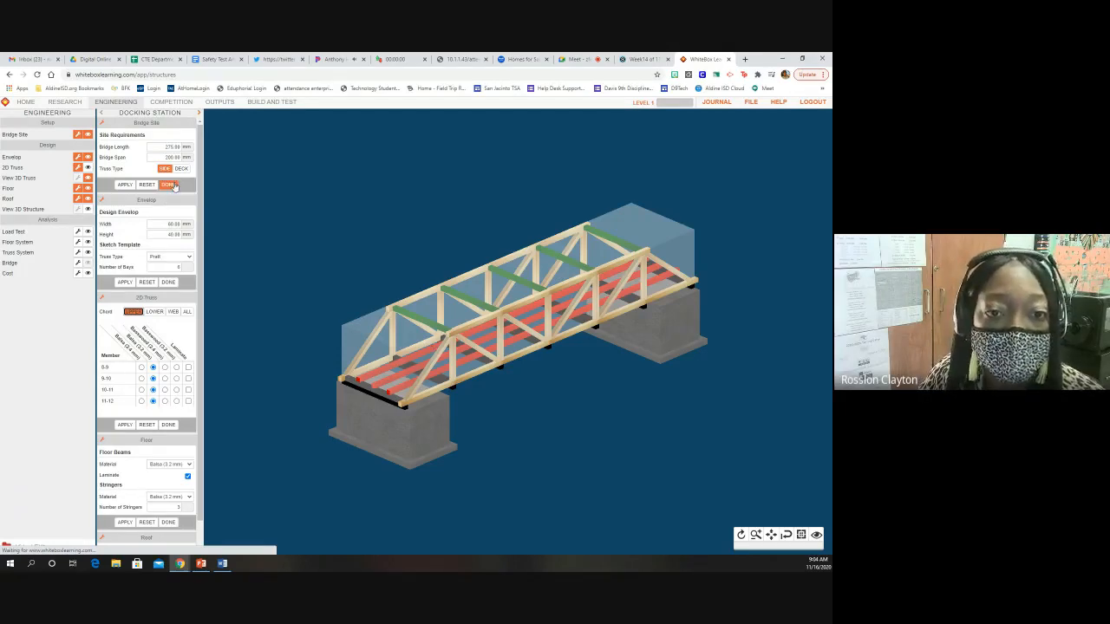
left_click(169, 184)
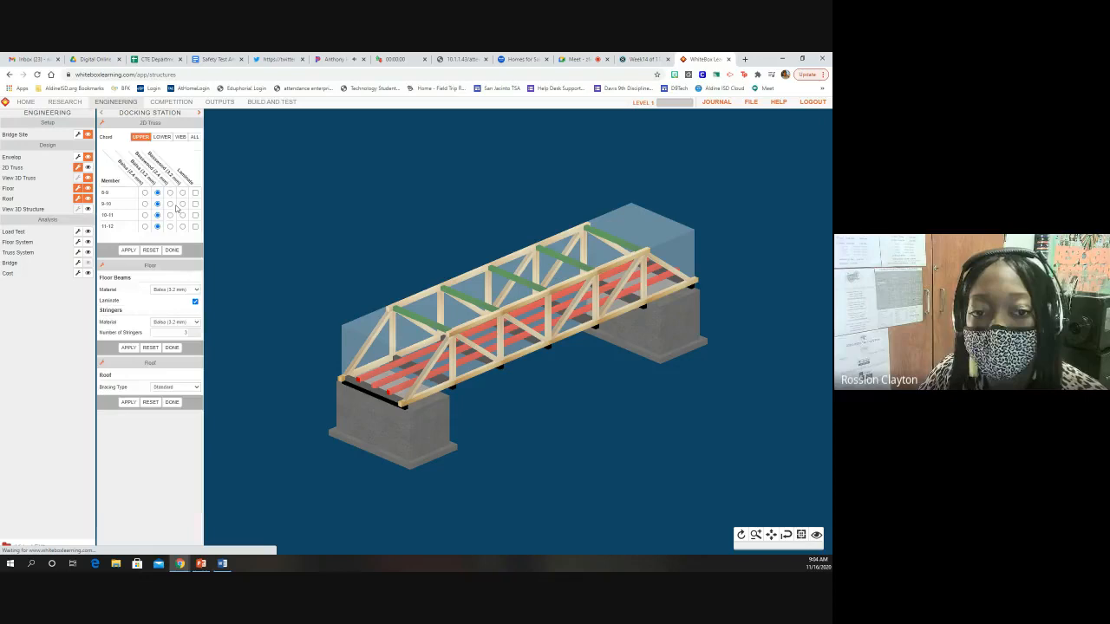
left_click(171, 250)
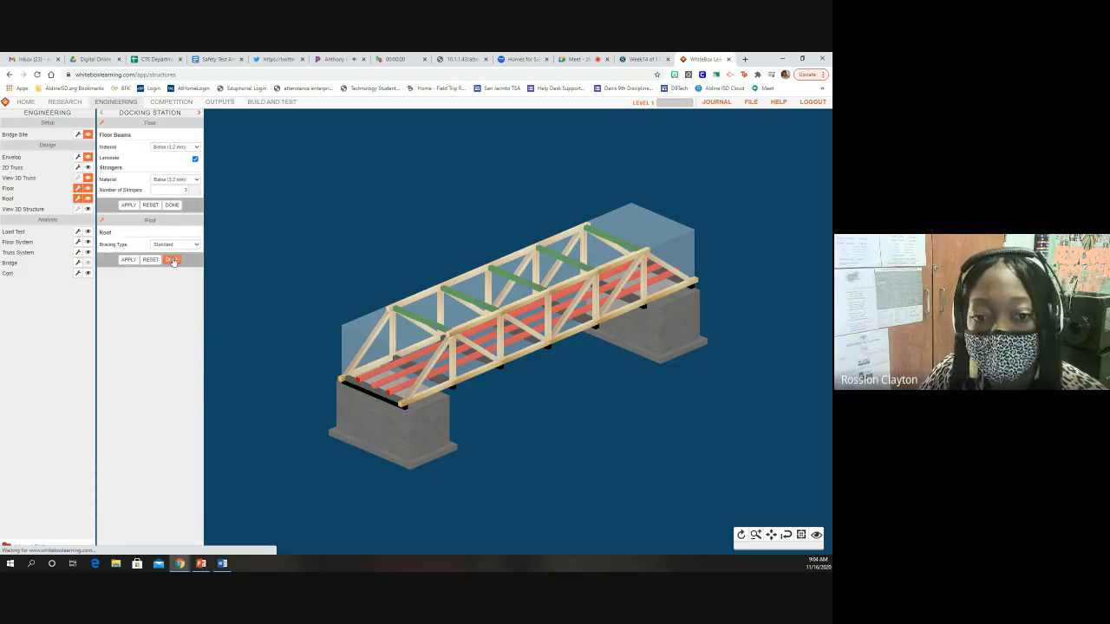
left_click(172, 260)
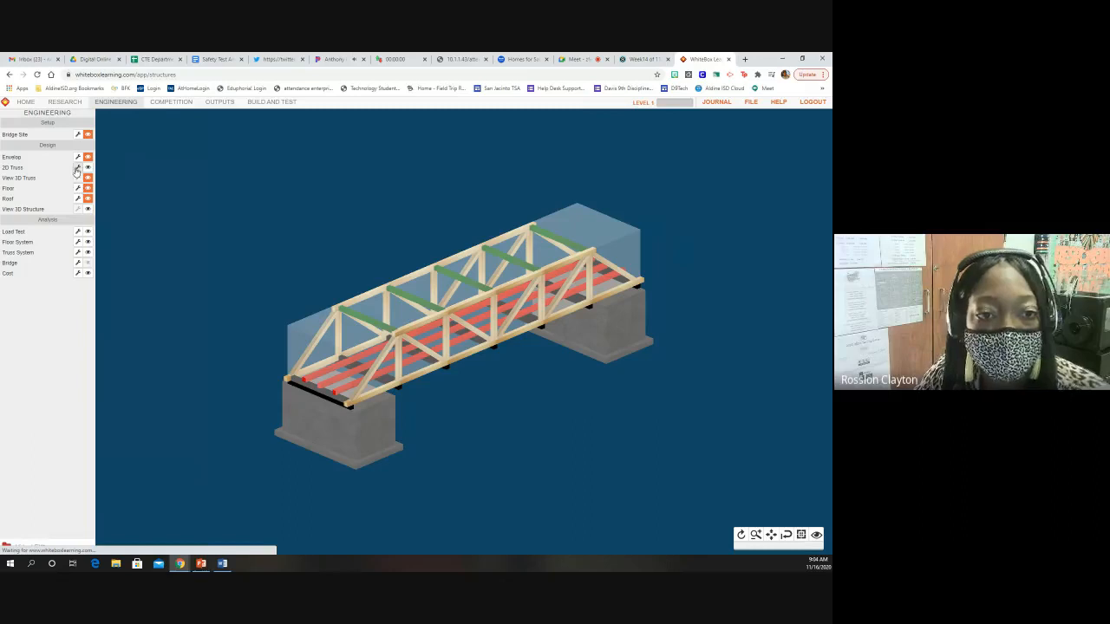
left_click(77, 167)
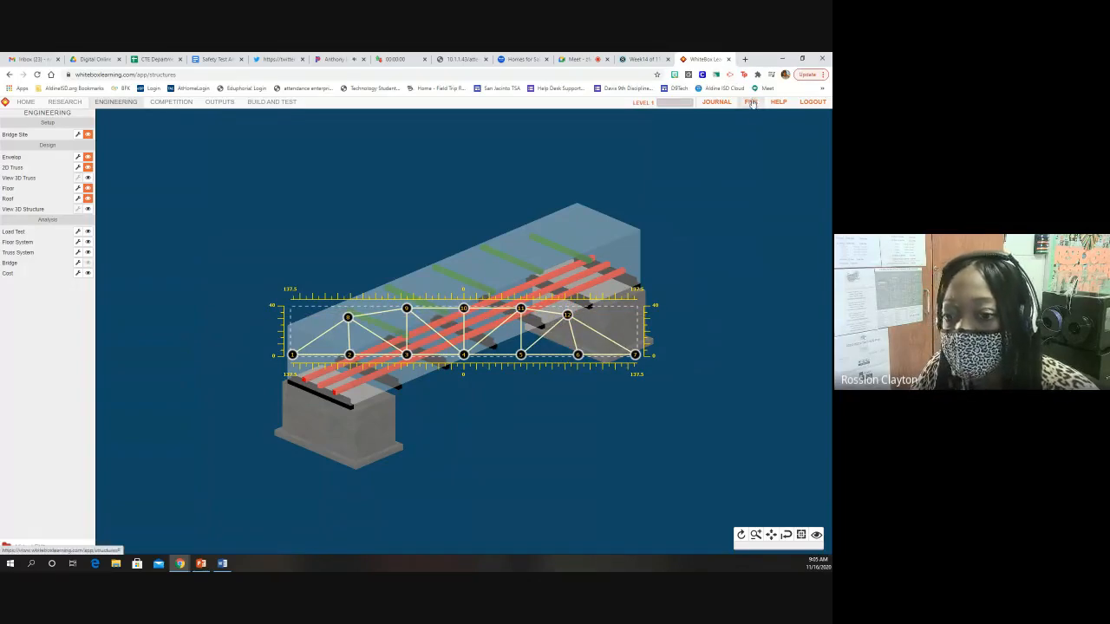
Choose Save and Enter Competition for Virtual EX from the FILE menu
left_click(751, 101)
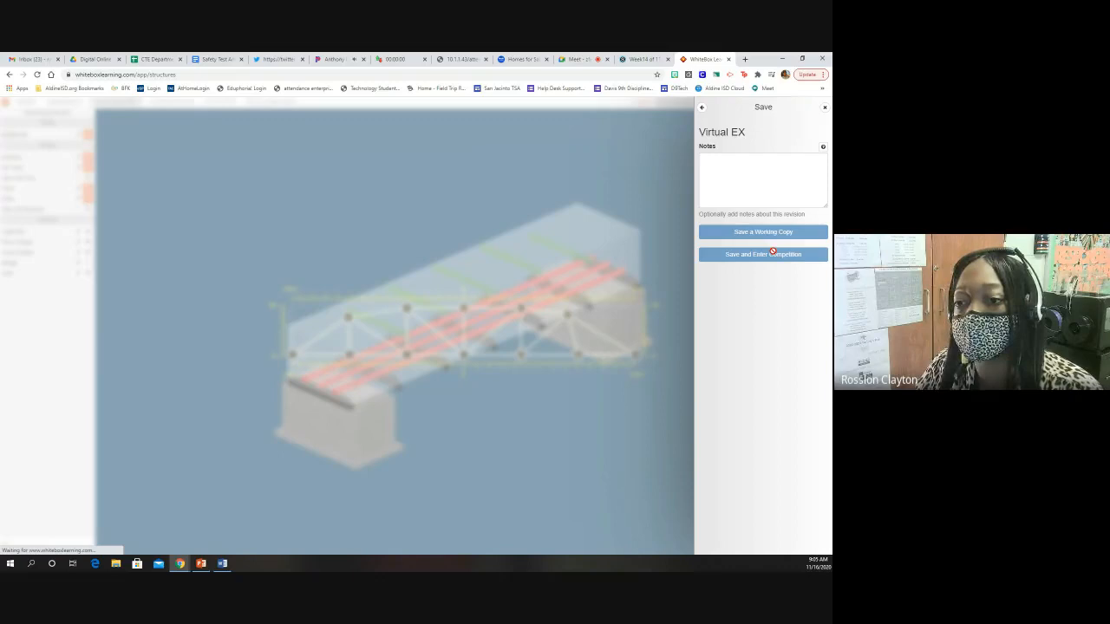
left_click(762, 232)
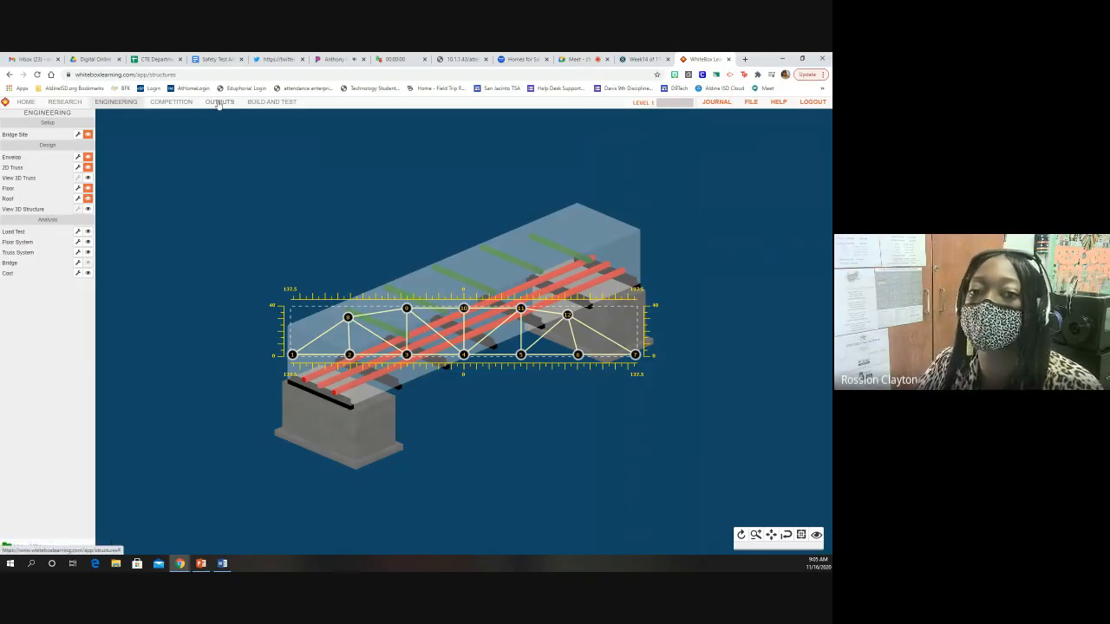
left_click(220, 101)
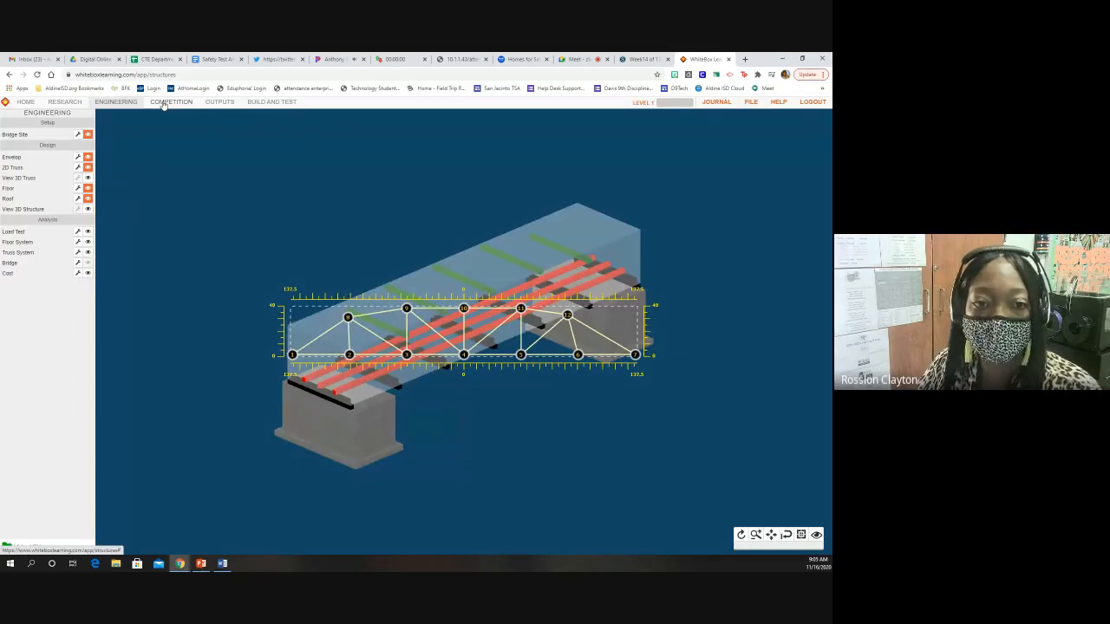
Race Virtual EX as Contender 1 against Boom: 249.95 N capacity, both out of spec
left_click(171, 101)
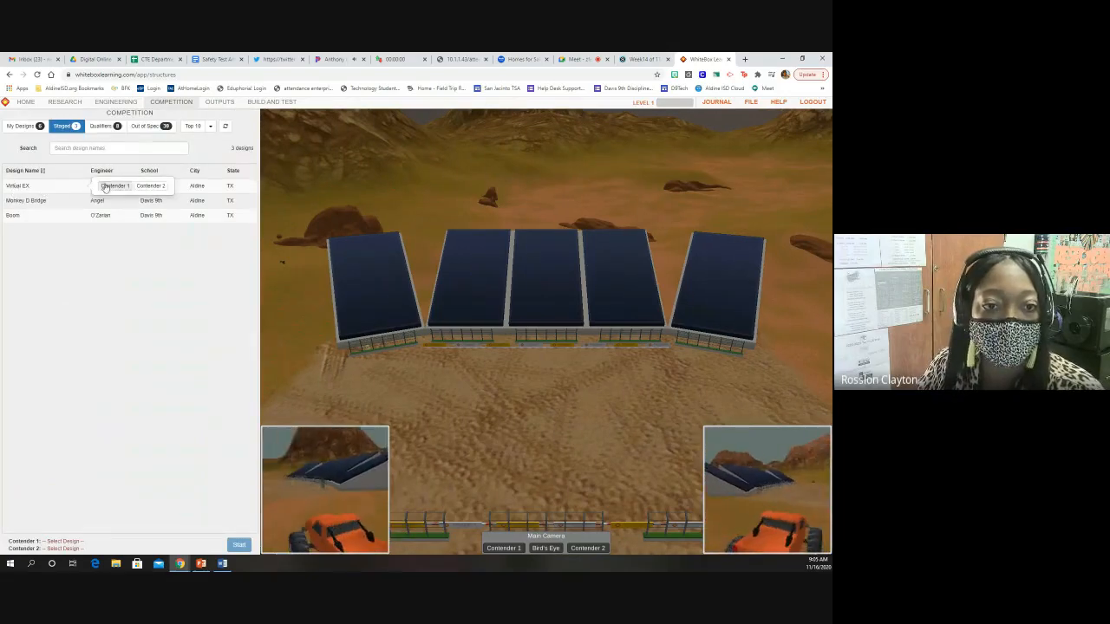
left_click(114, 185)
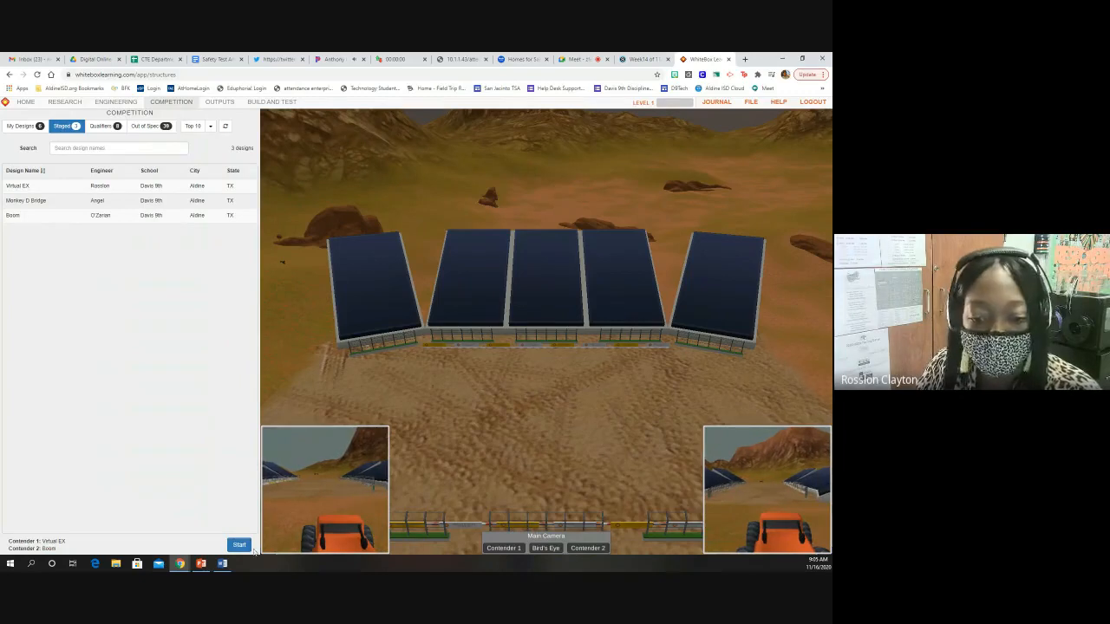
left_click(240, 545)
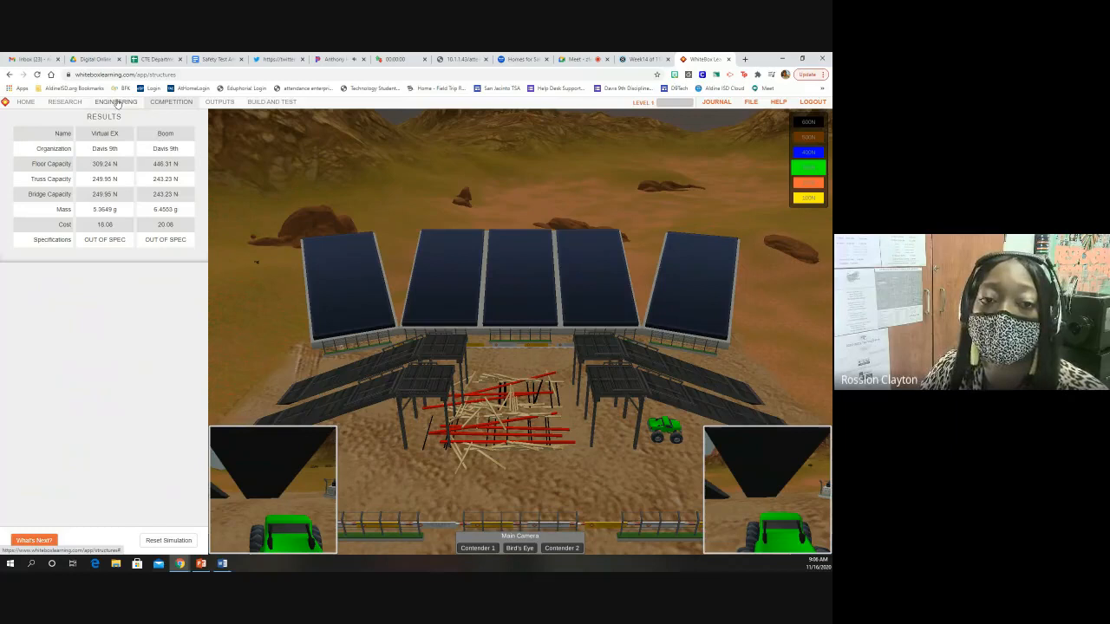
View the Design Specifications report showing 249.95 N capacity against the 300 N minimum
left_click(219, 101)
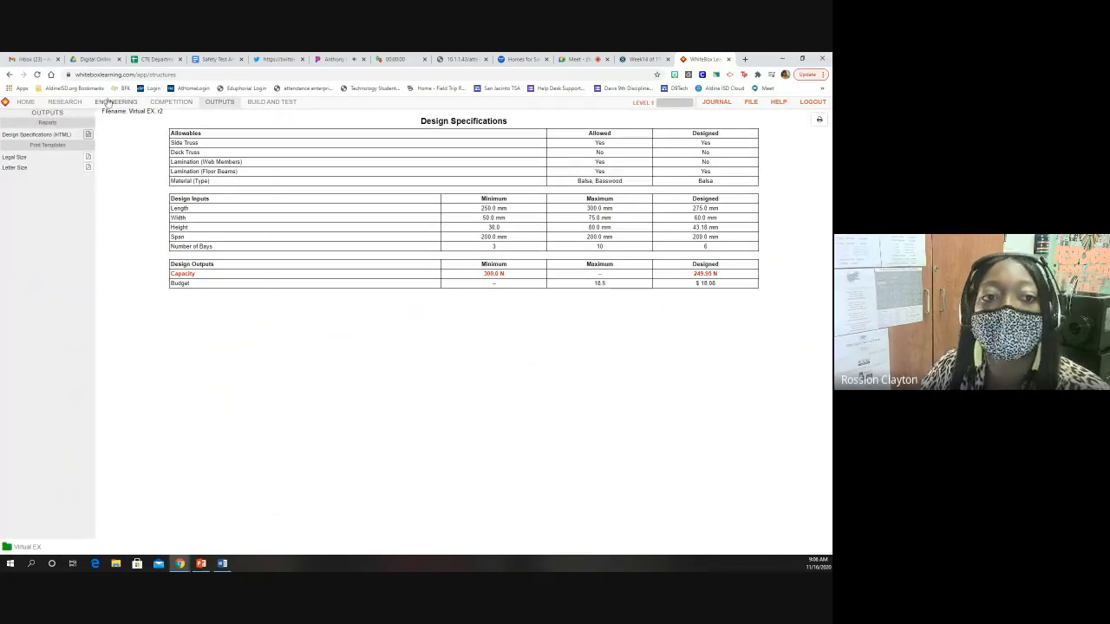
left_click(645, 59)
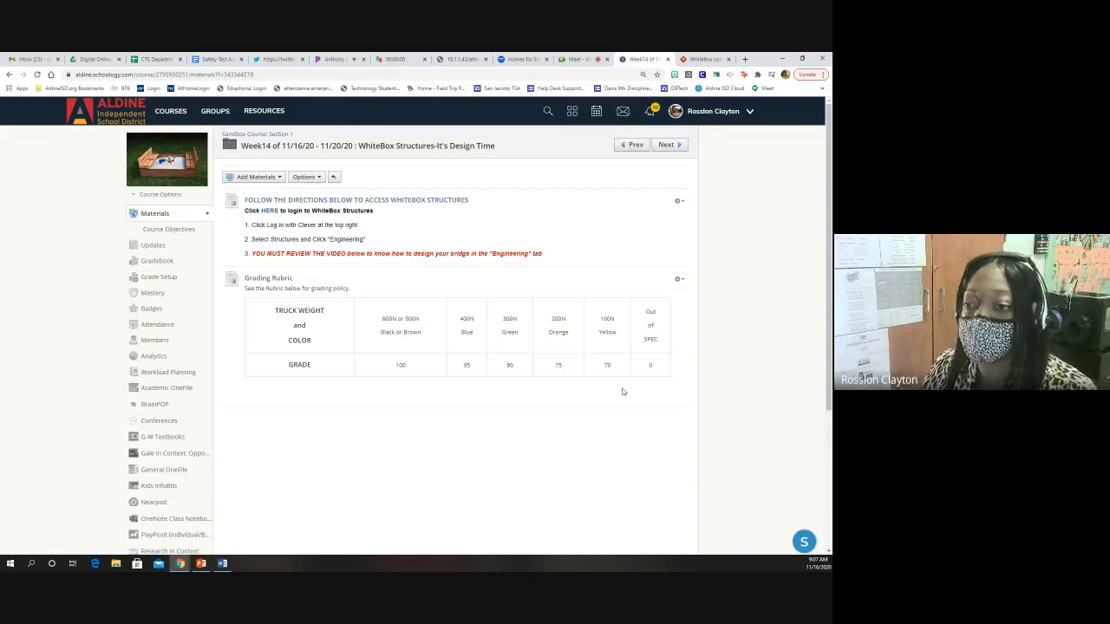
mouse_move(570, 339)
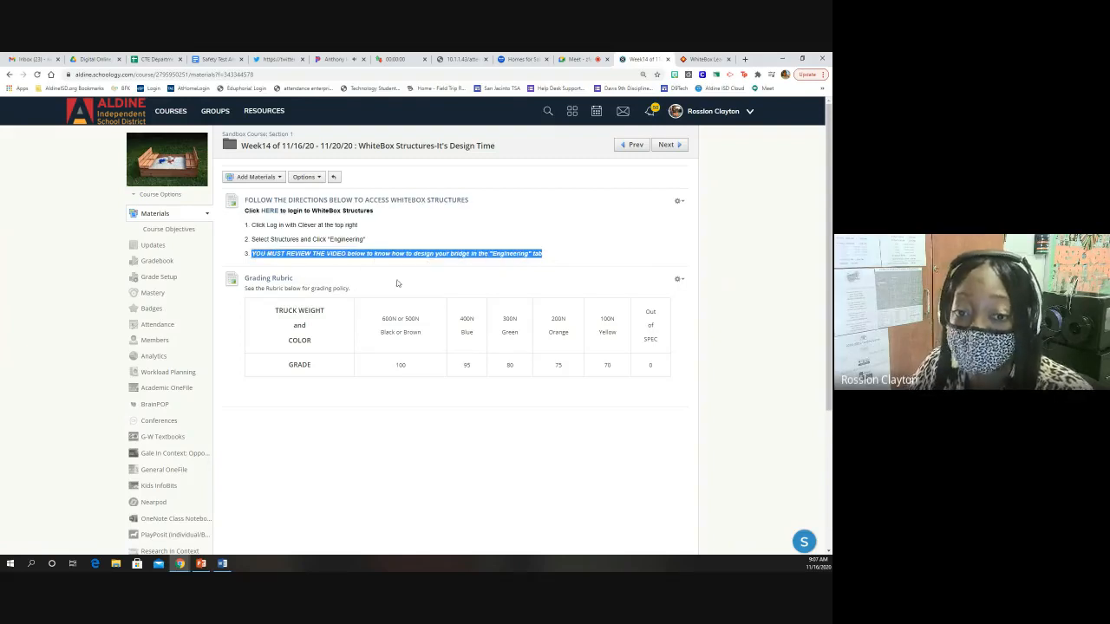
mouse_move(487, 228)
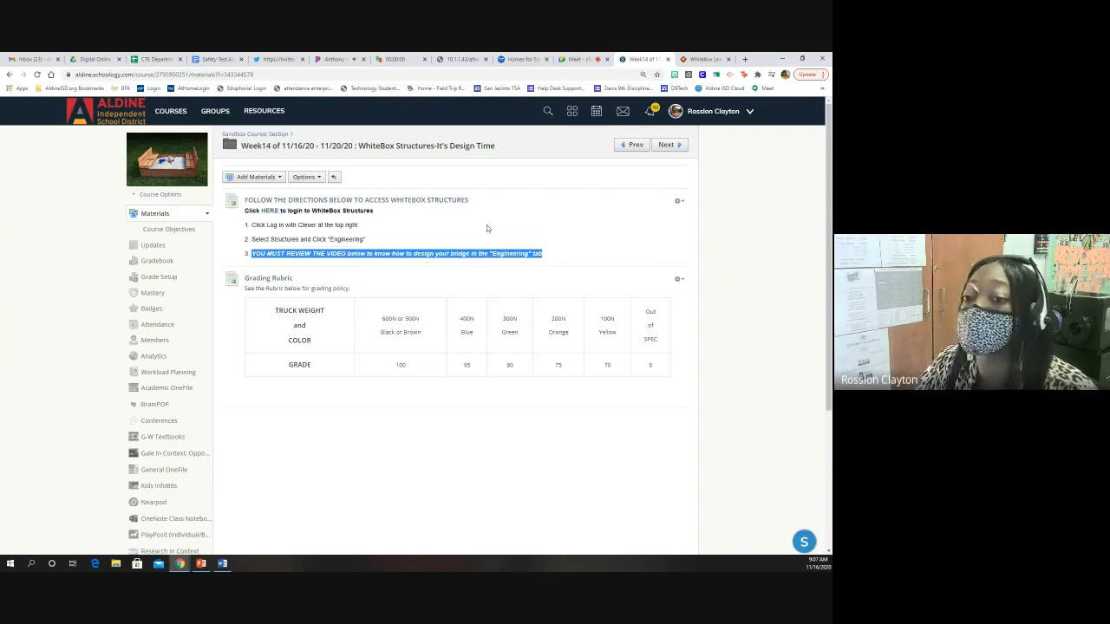